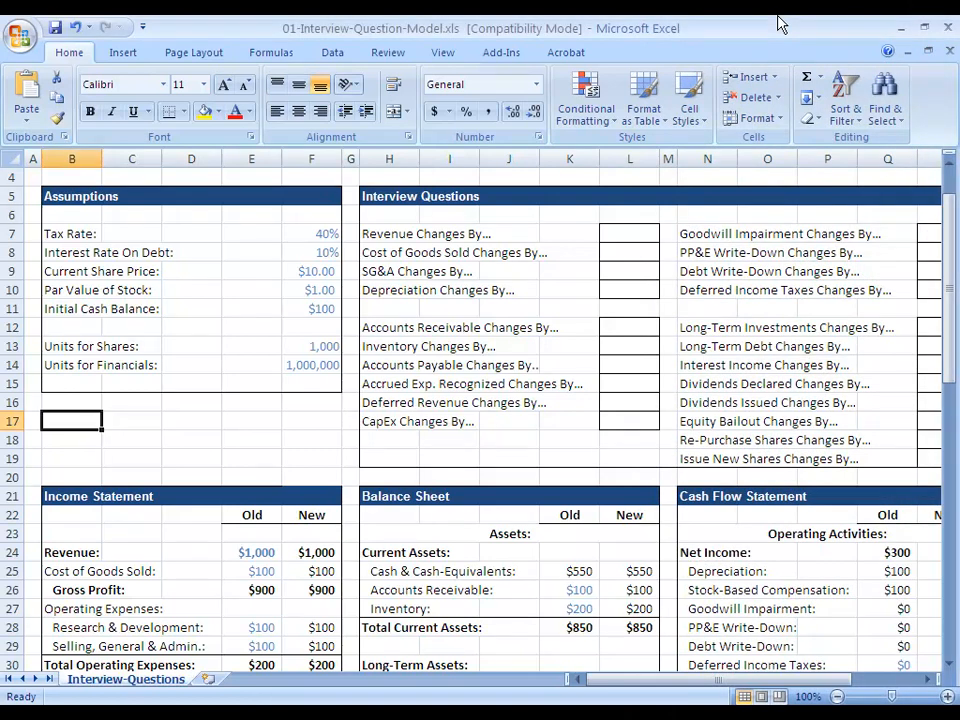
Type notes 'Deferred Income Tax = Record Tax Number' and 'But Don't Pay It Out In Cash' in B17:B18.
scroll("up", 3)
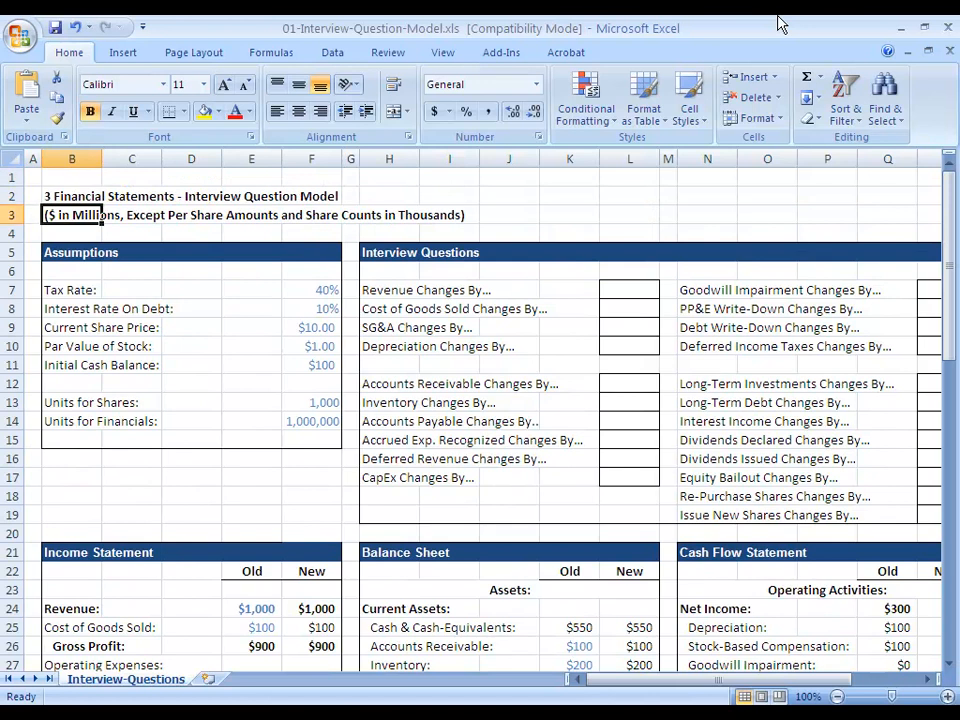
left_click(72, 476)
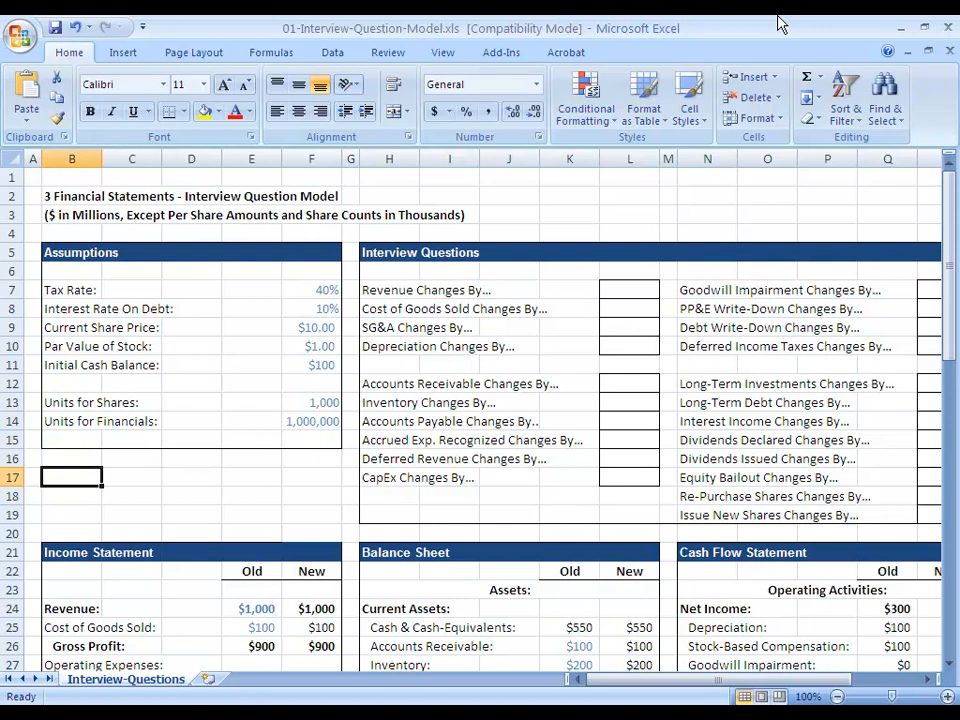
type("Deferred")
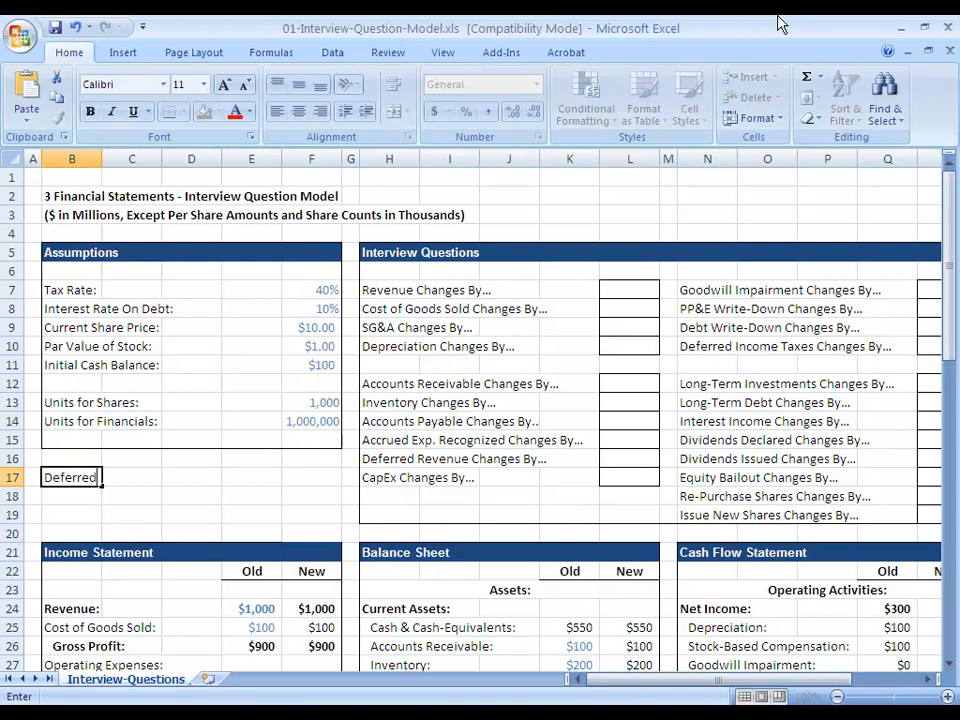
type("Income Tax =")
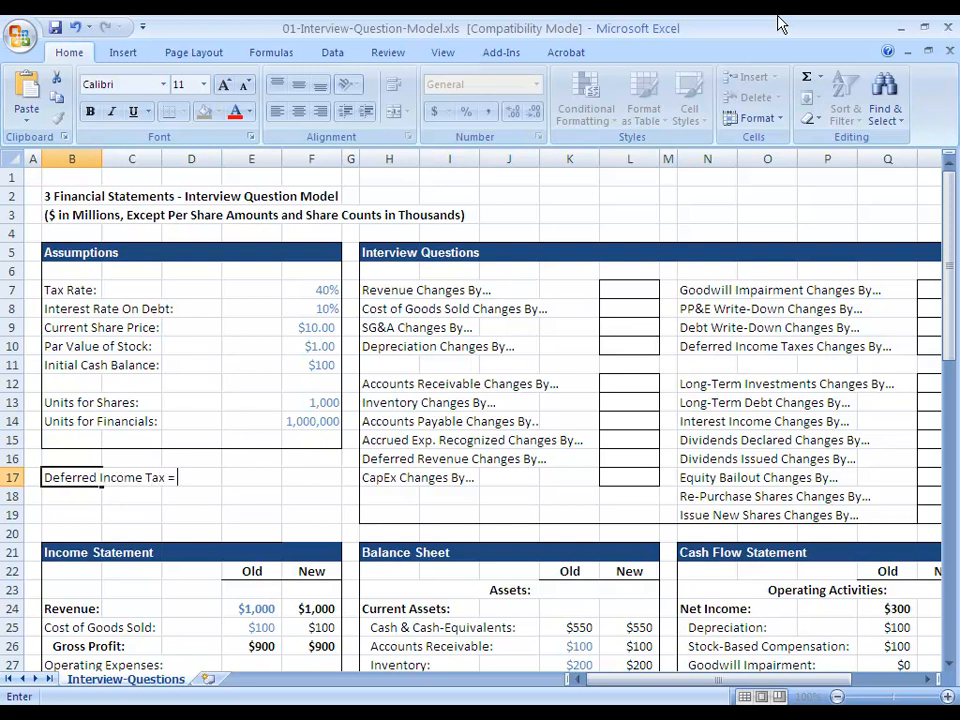
type("Re")
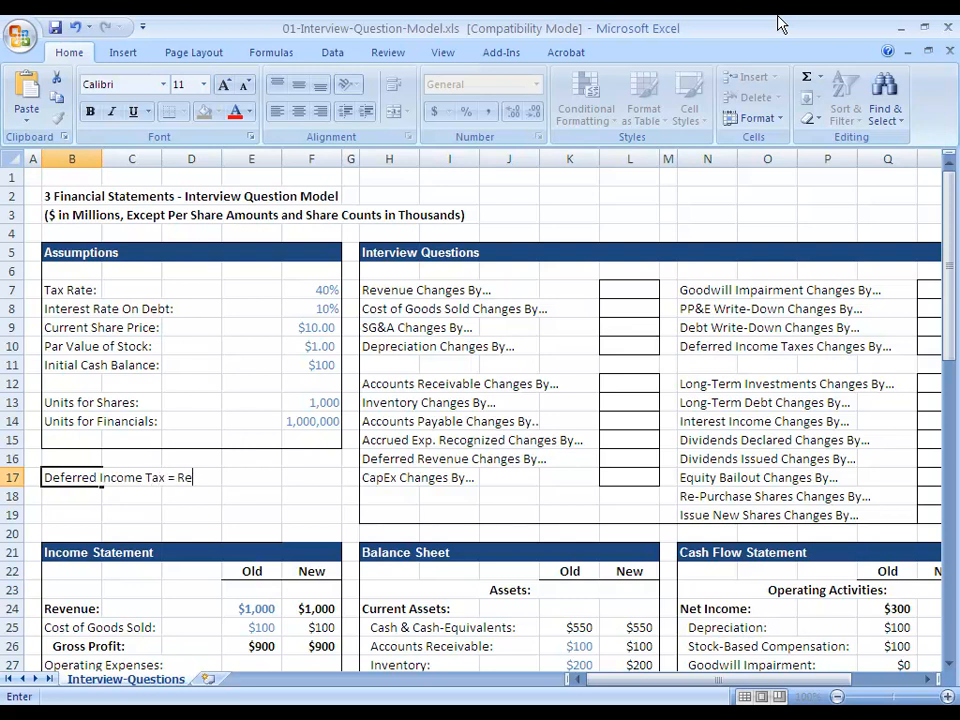
type("cord Tax Number")
left_click(72, 496)
type("But Don't Pay It O")
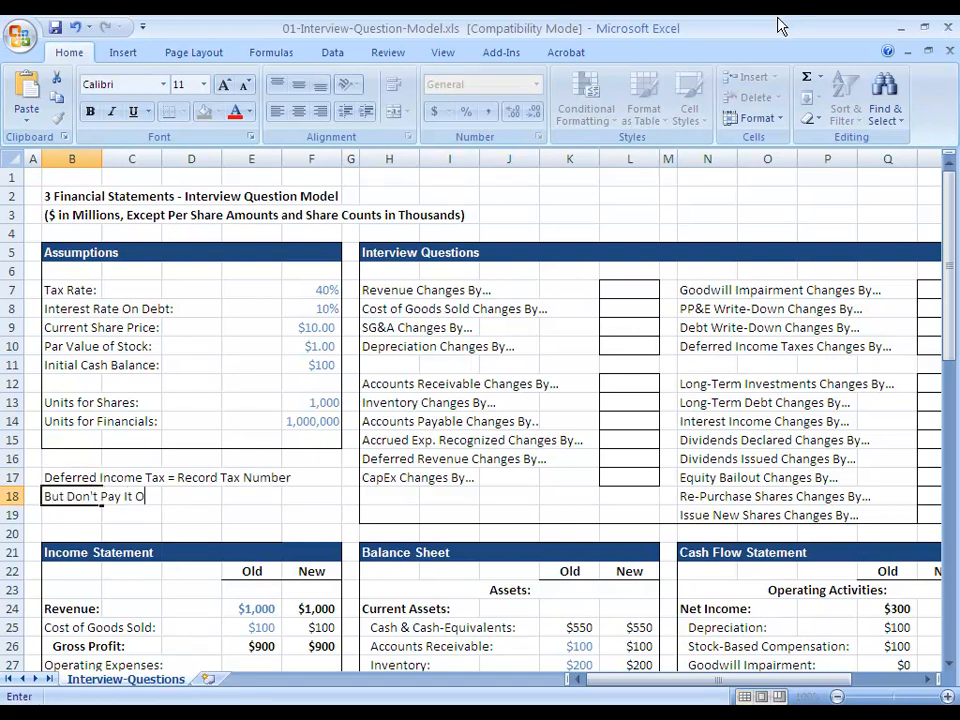
type("ut In Cas")
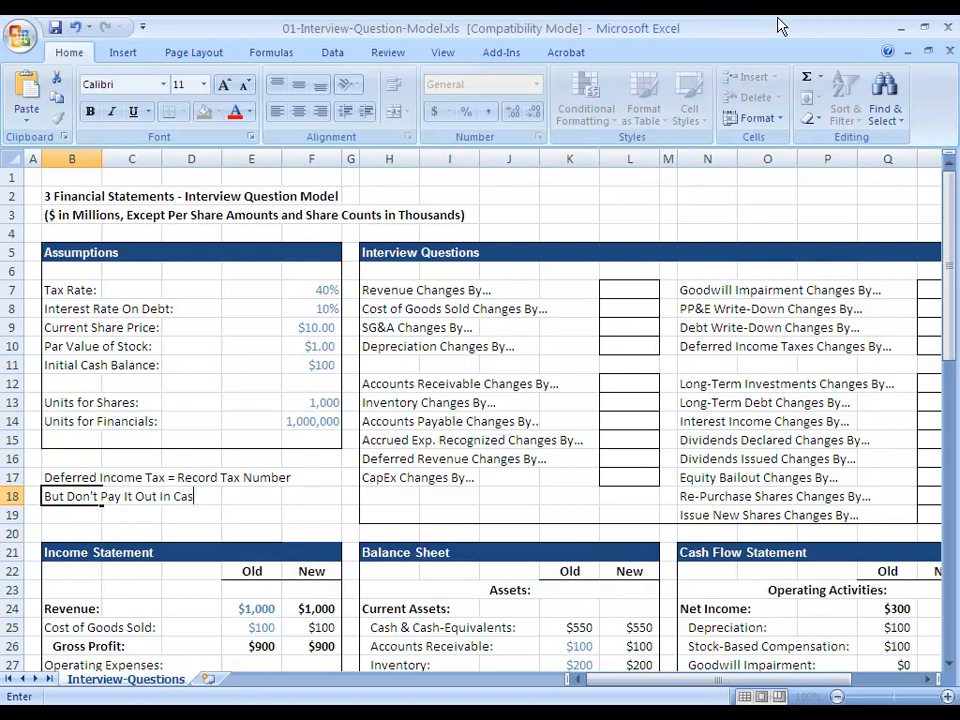
key("Return")
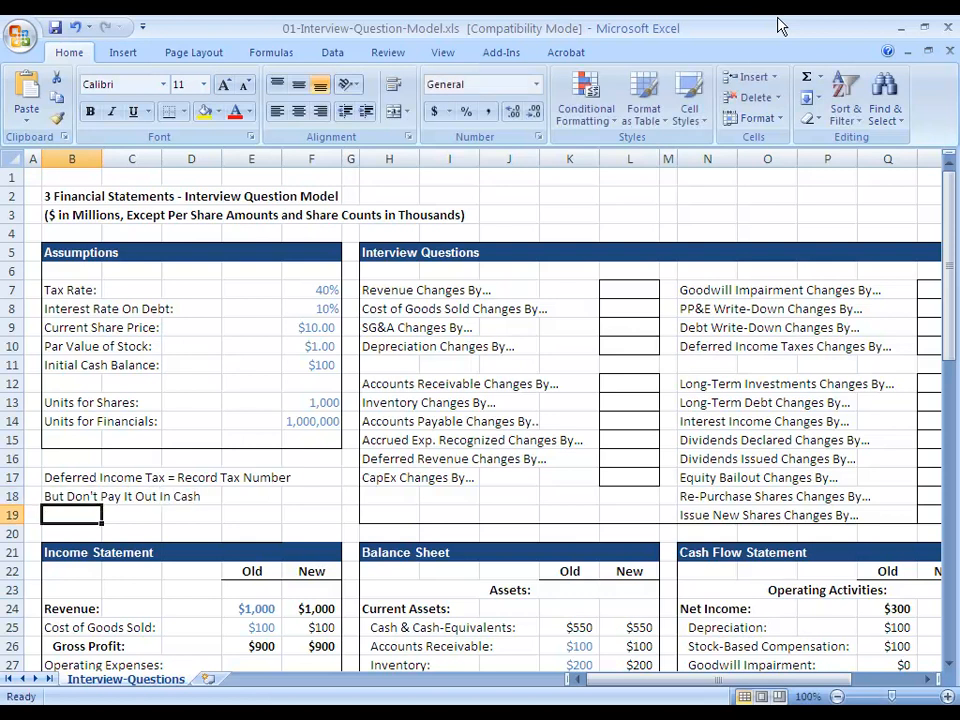
scroll("down", 3)
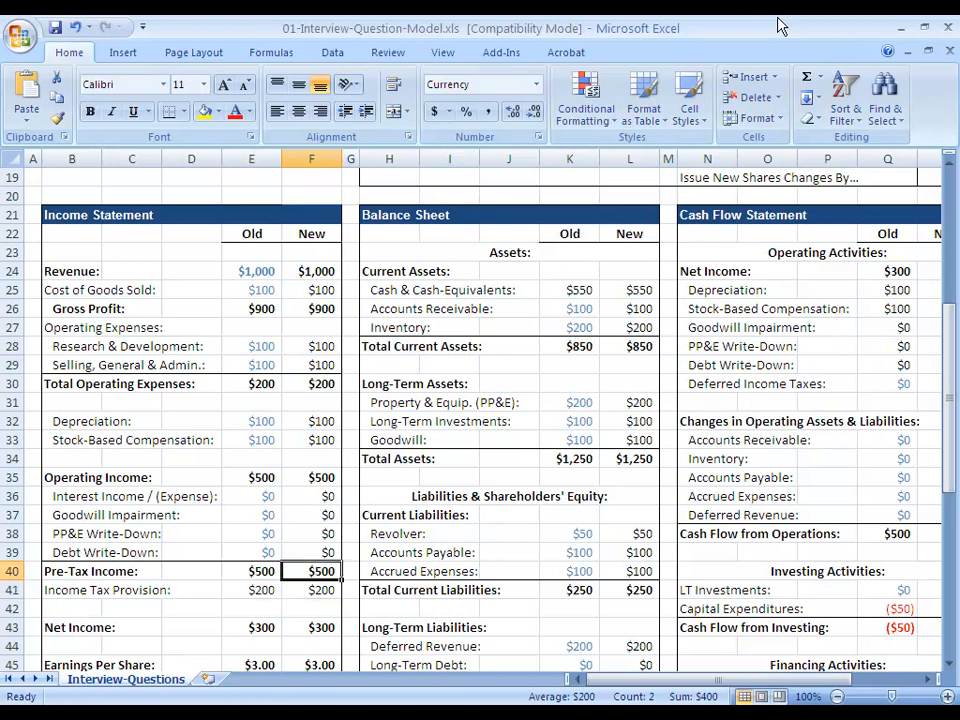
left_click(312, 420)
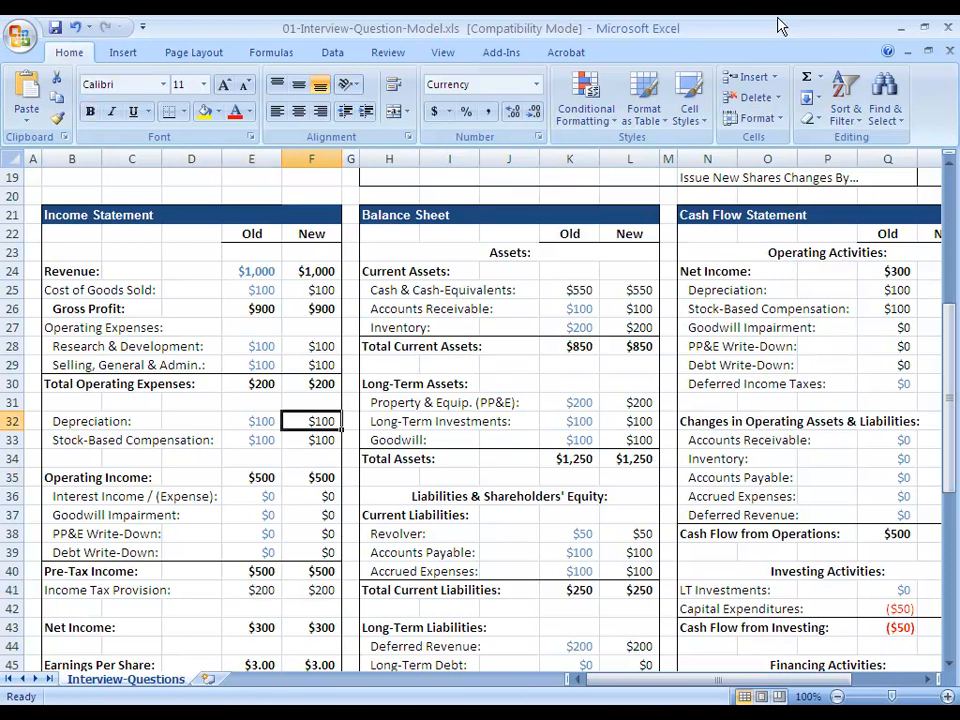
left_click(252, 420)
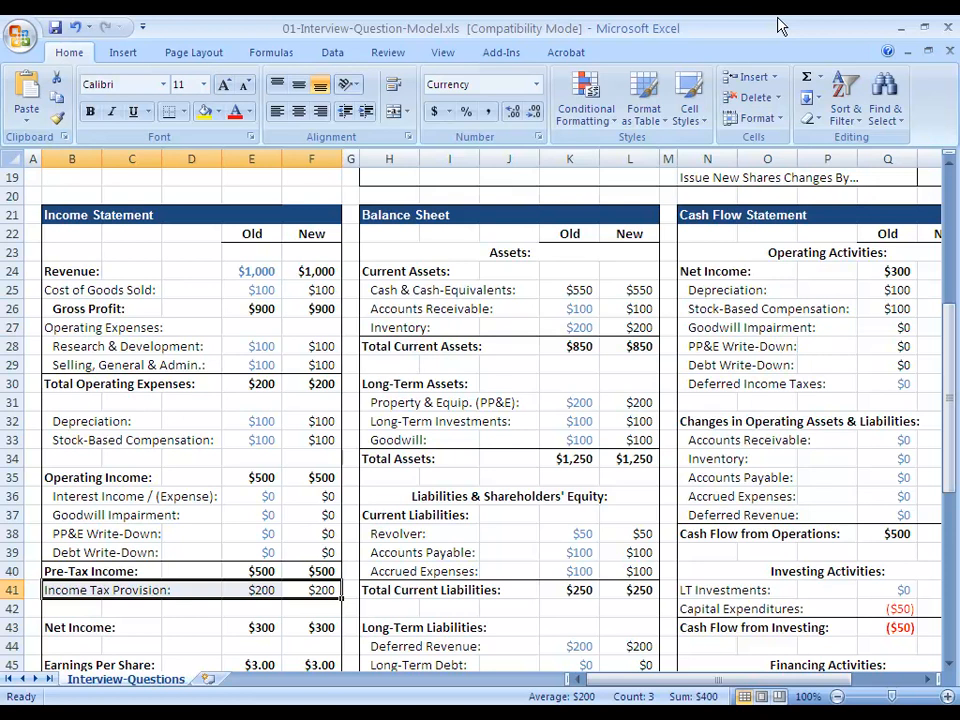
scroll("up", 3)
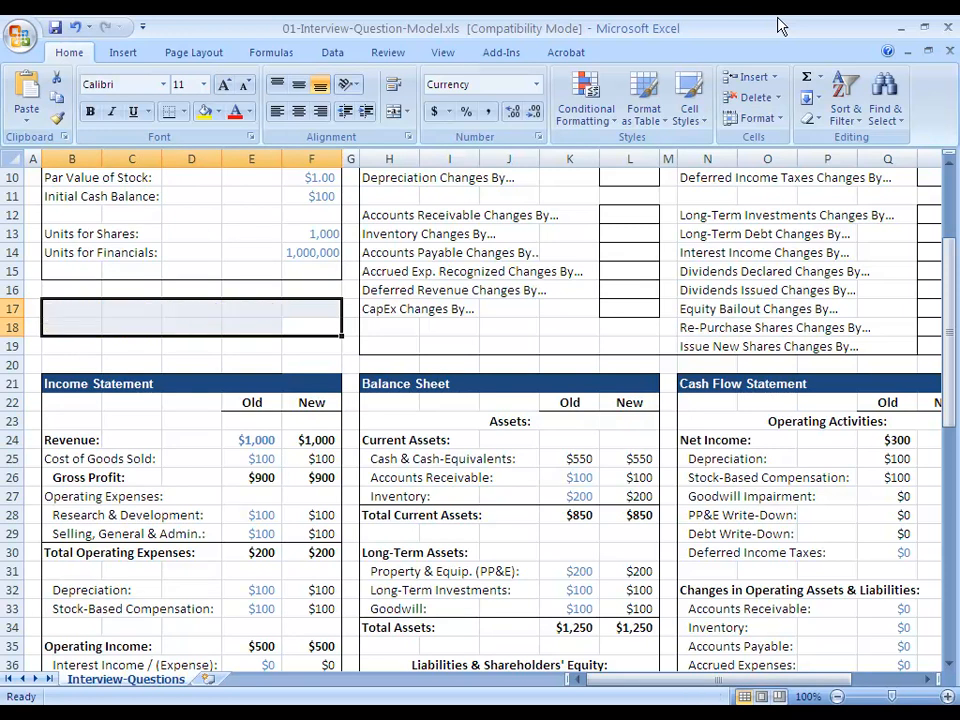
Enter 100 in R10 as the deferred income taxes change, lifting new cash to $650 and current assets to $950.
left_click(312, 328)
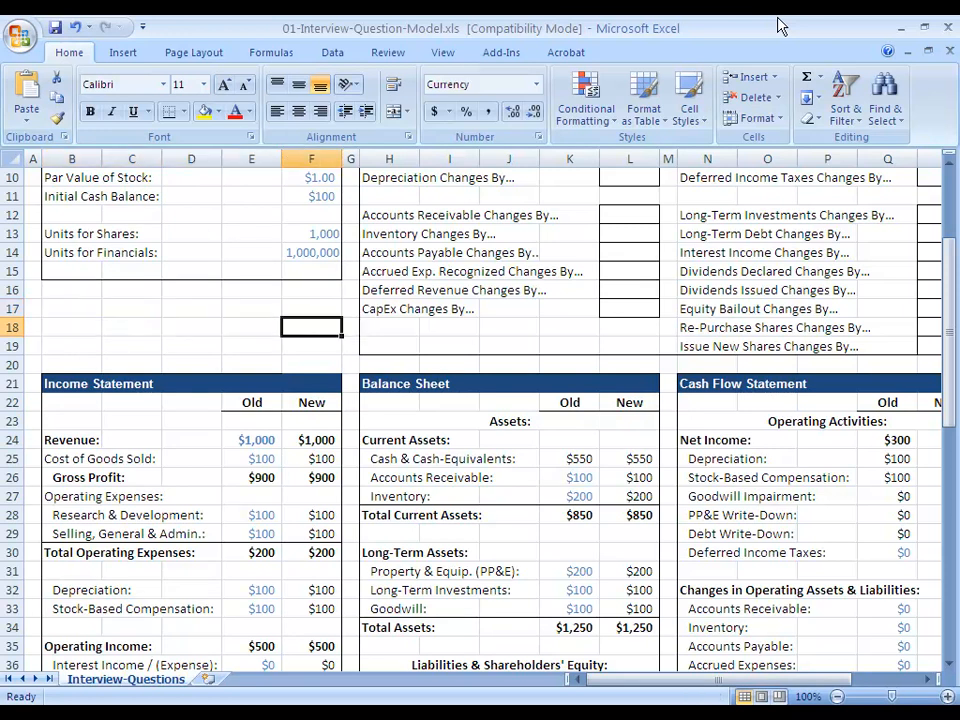
left_click(388, 328)
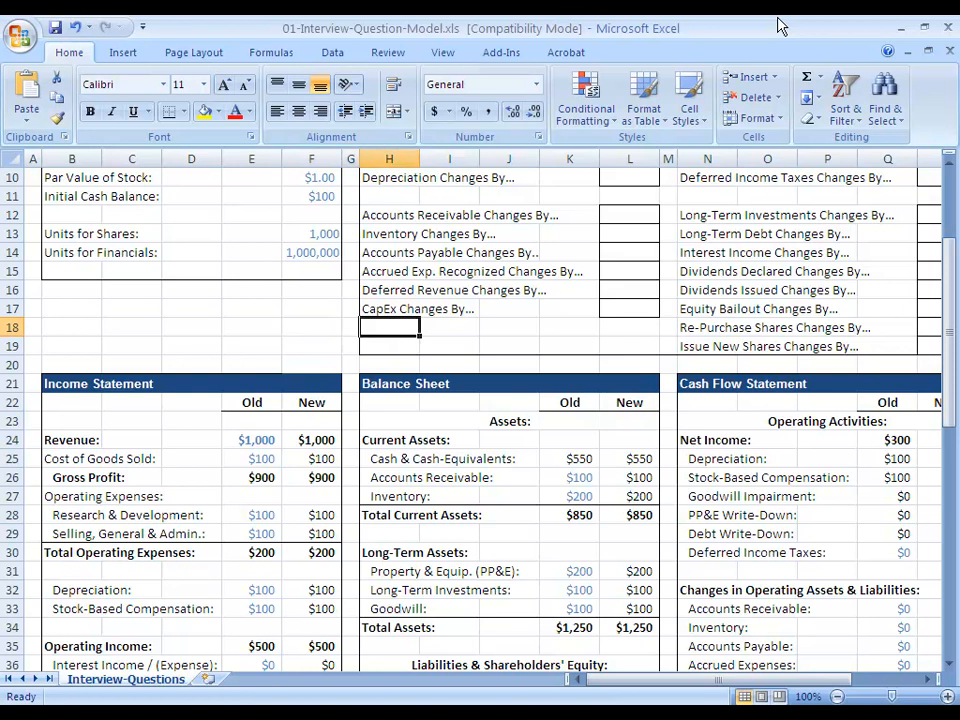
left_click(448, 328)
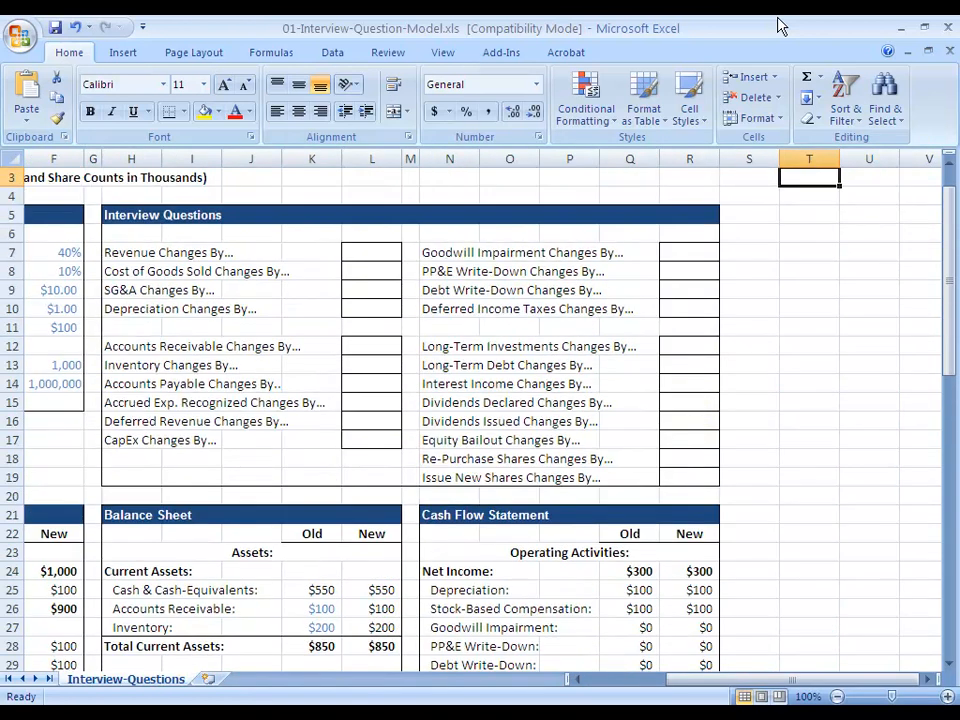
left_click(688, 308)
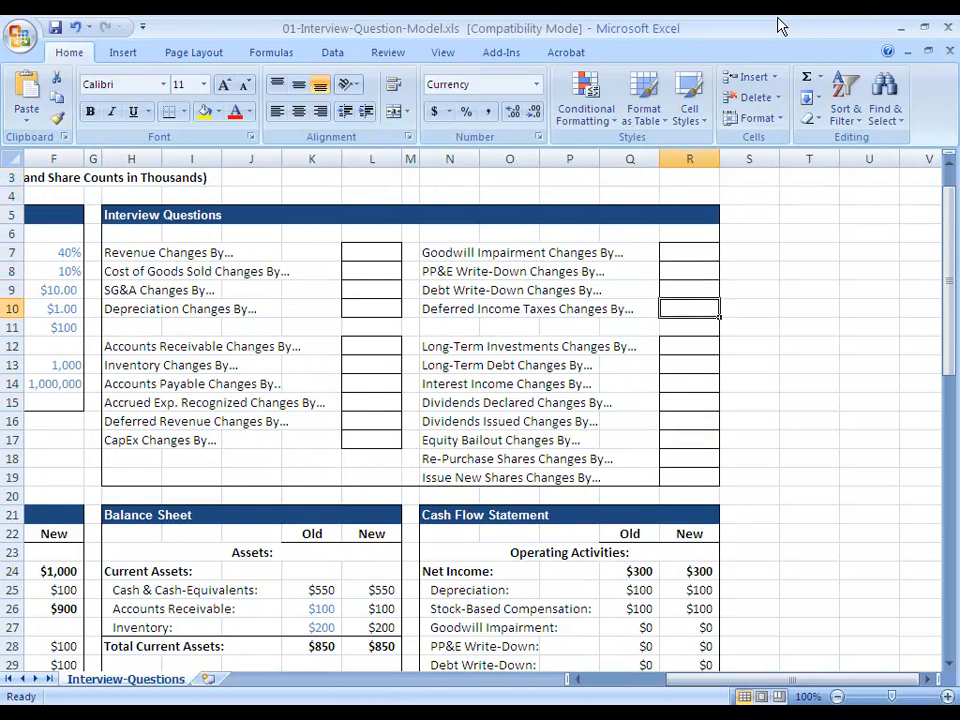
type("100")
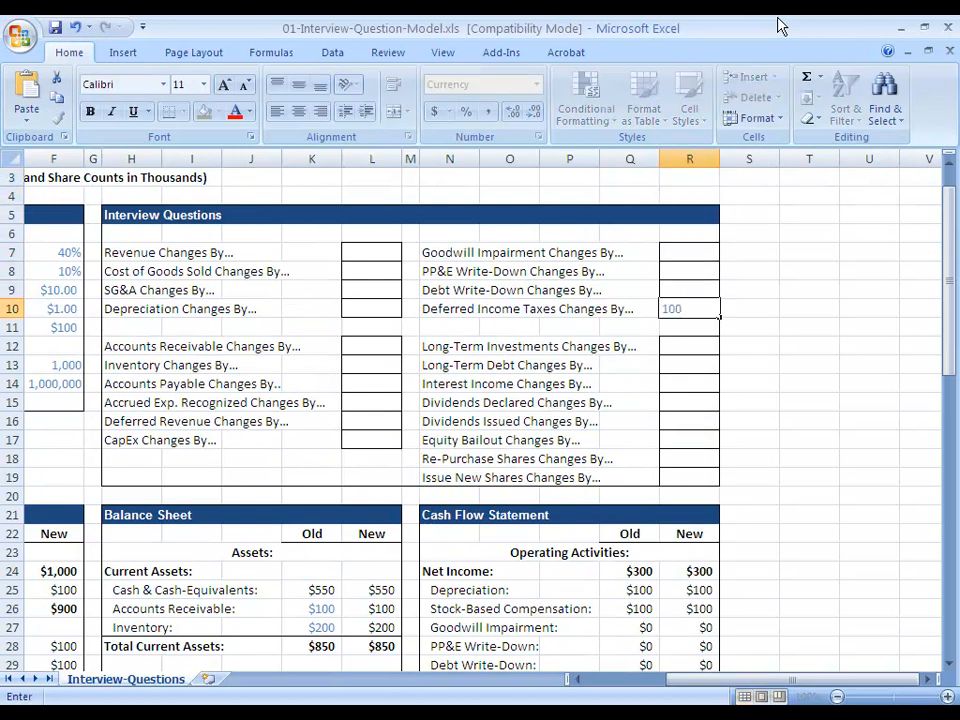
key("Return")
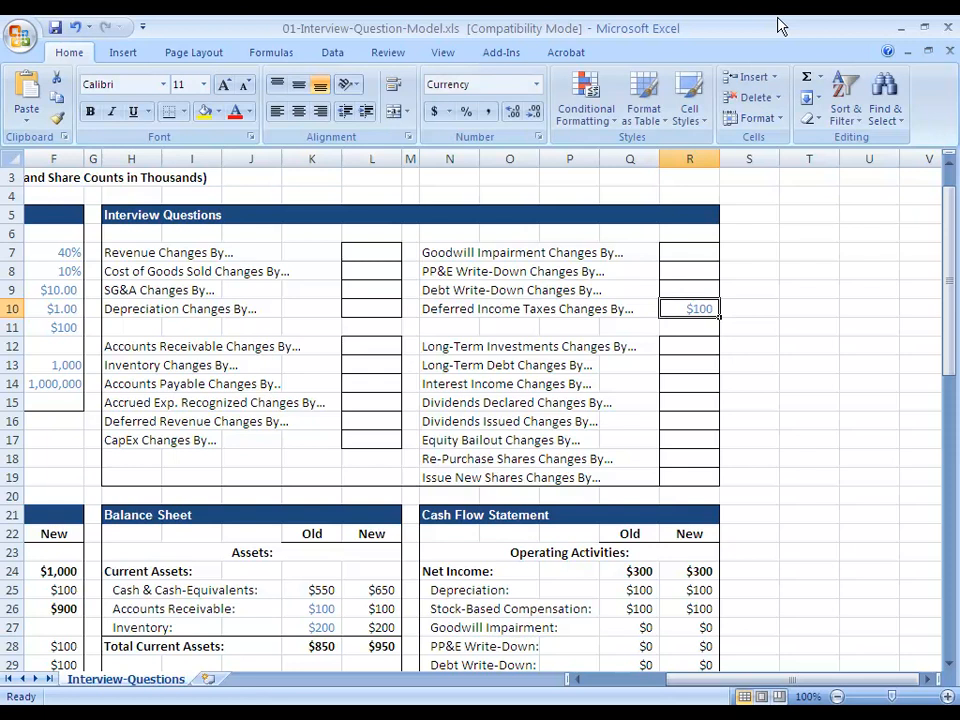
scroll("left", 3)
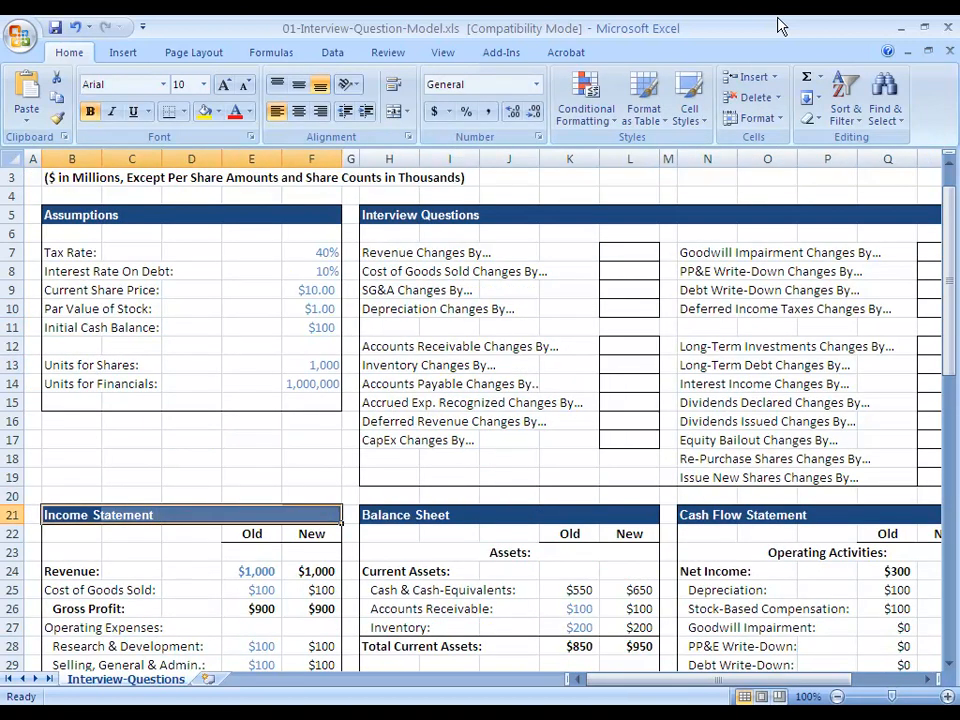
scroll("down", 3)
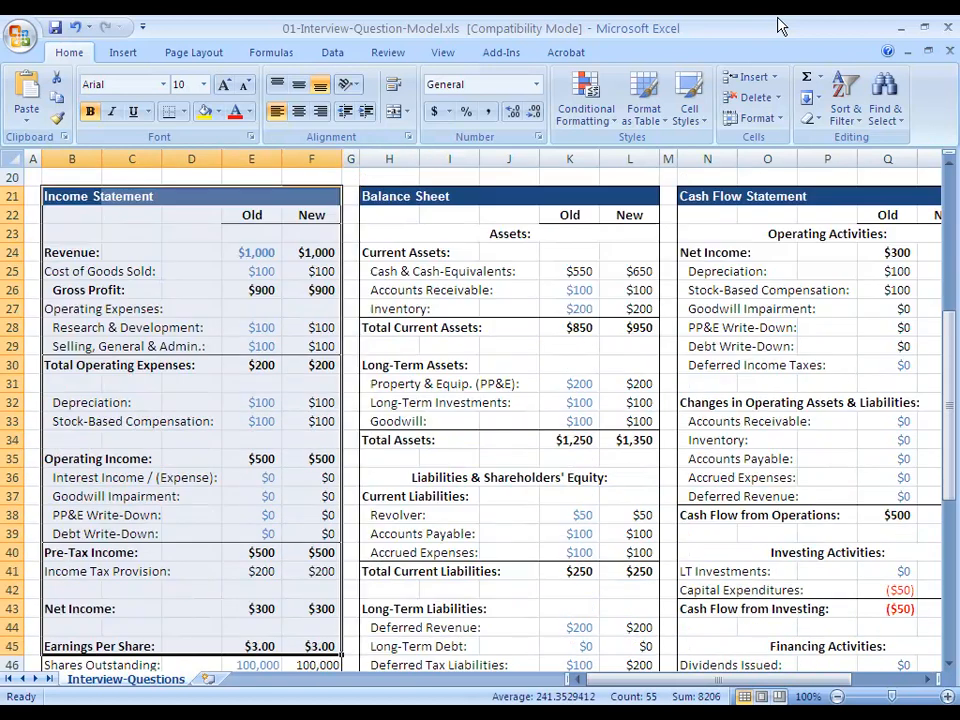
scroll("down", 3)
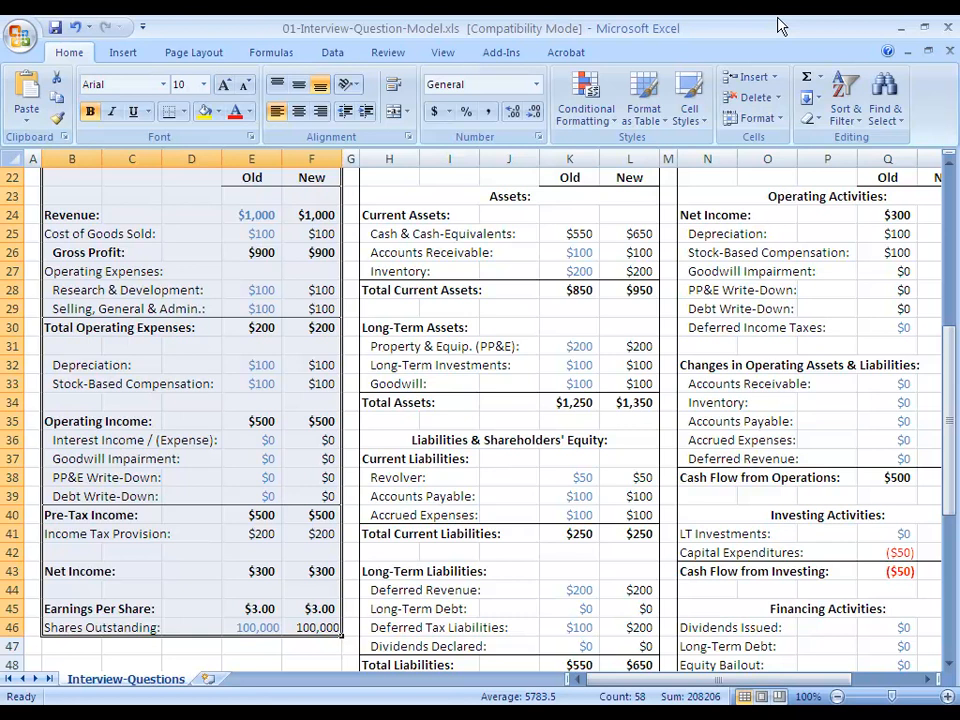
scroll("up", 3)
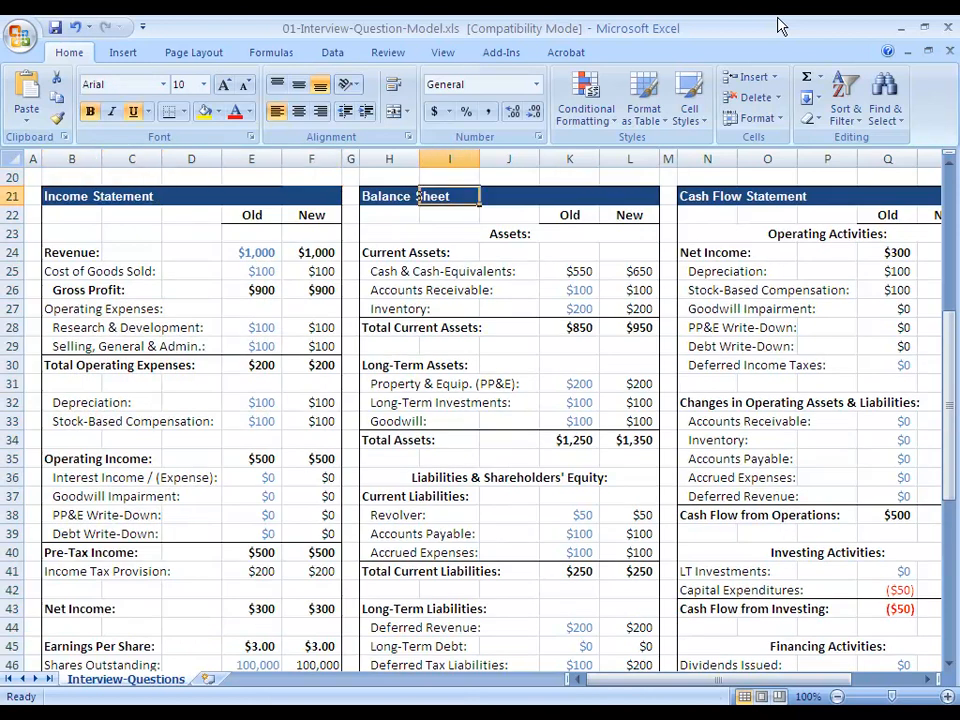
scroll("right", 3)
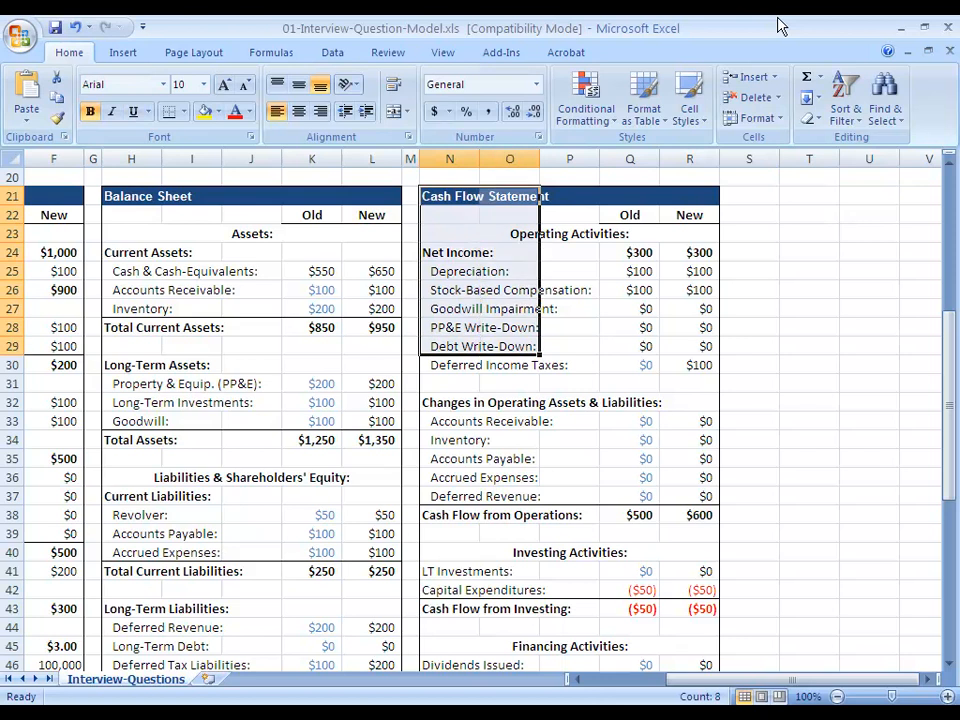
left_click(410, 232)
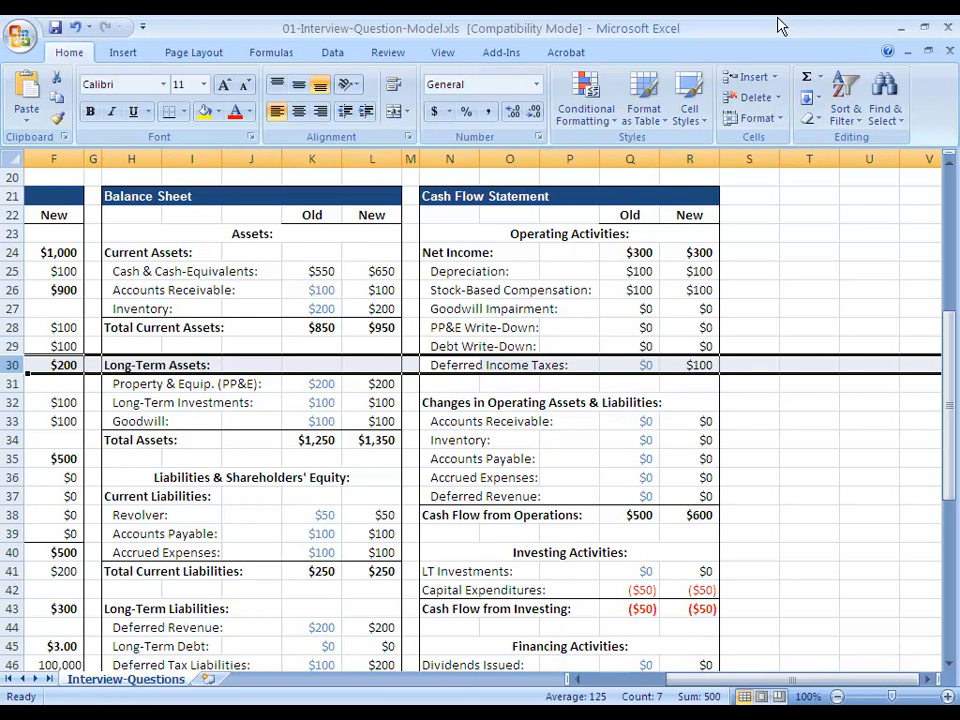
left_click(448, 514)
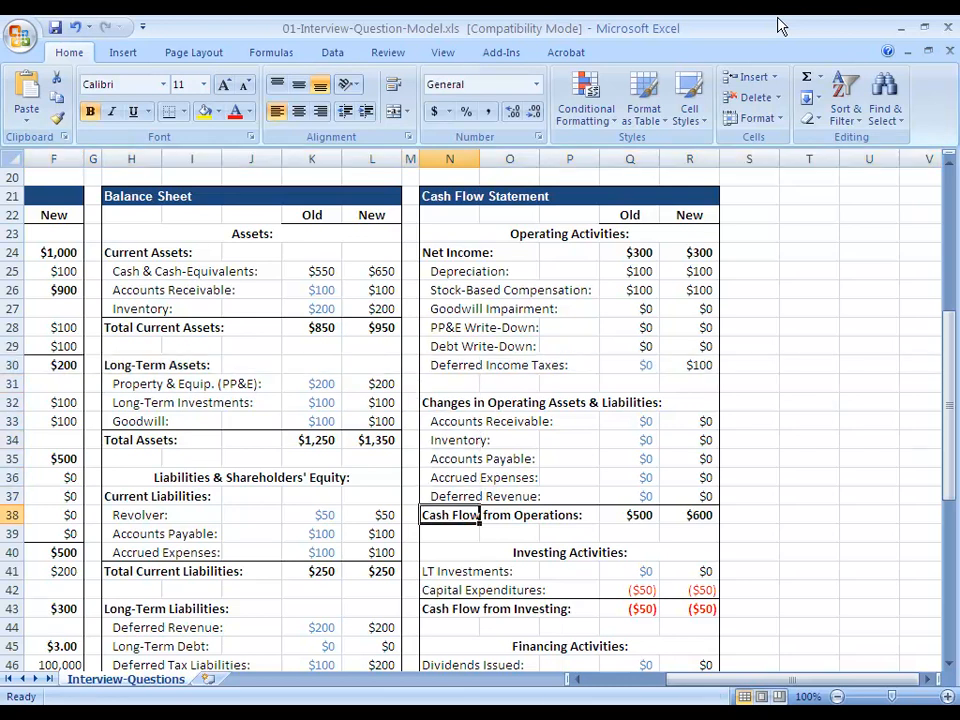
left_click(448, 608)
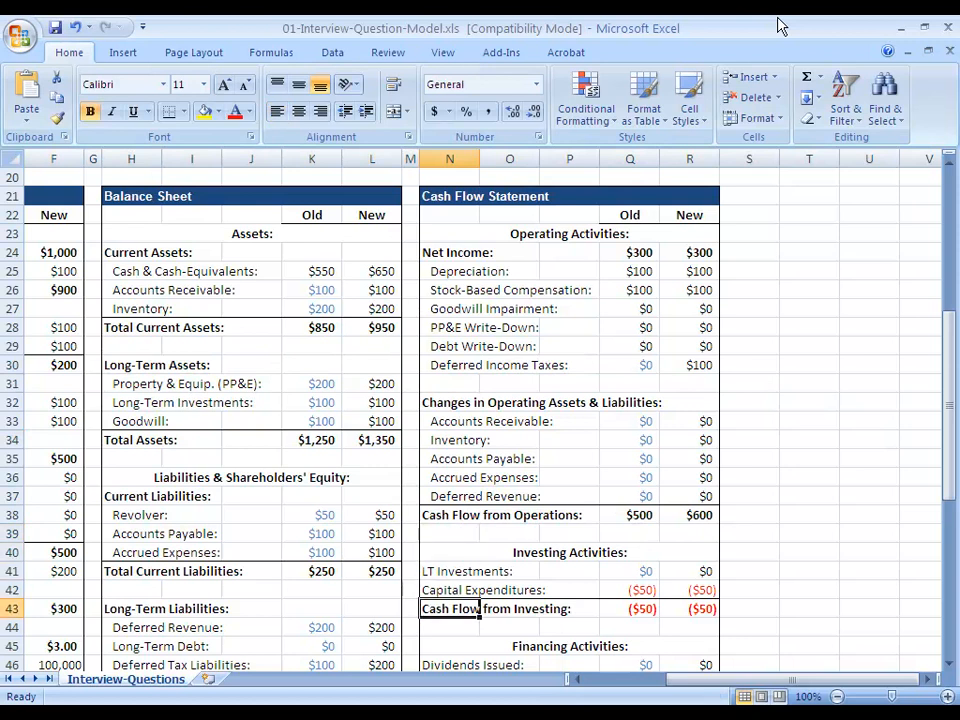
scroll("down", 3)
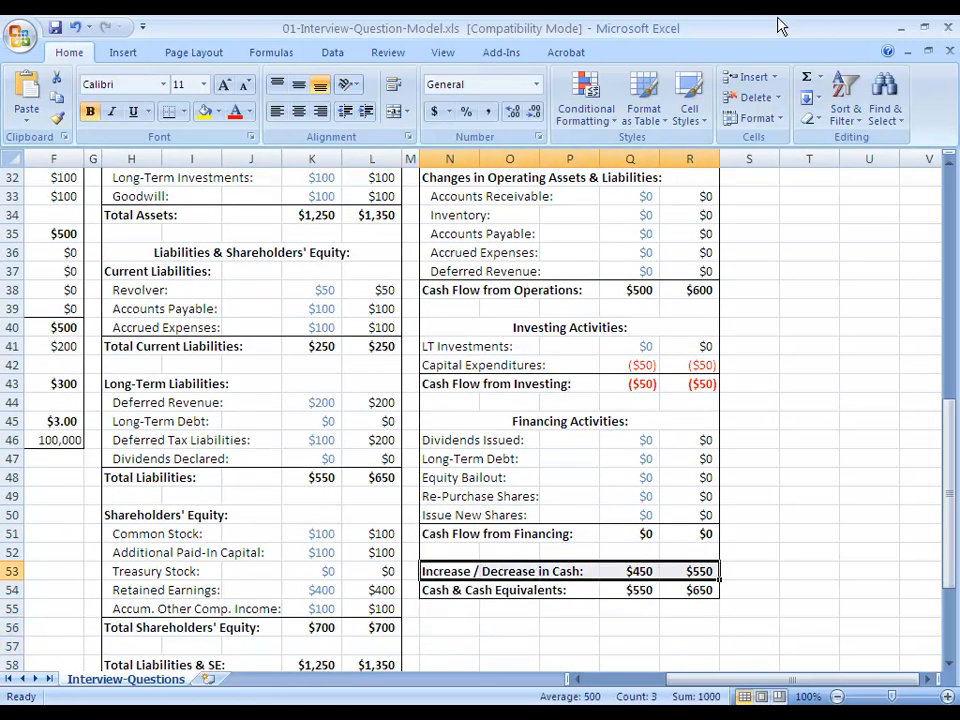
left_click(468, 458)
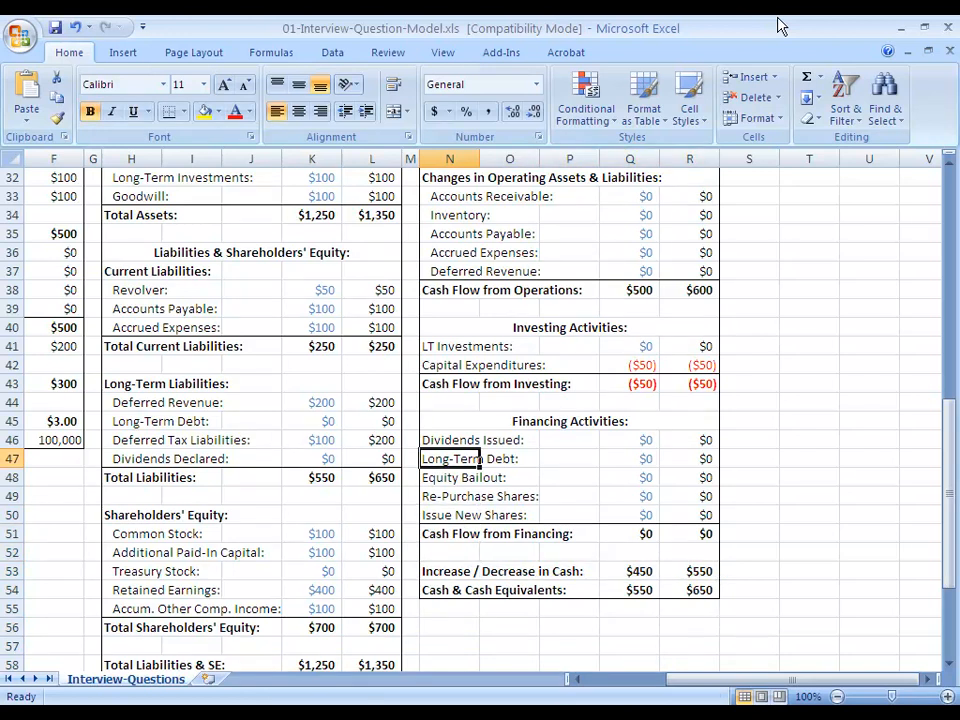
scroll("up", 3)
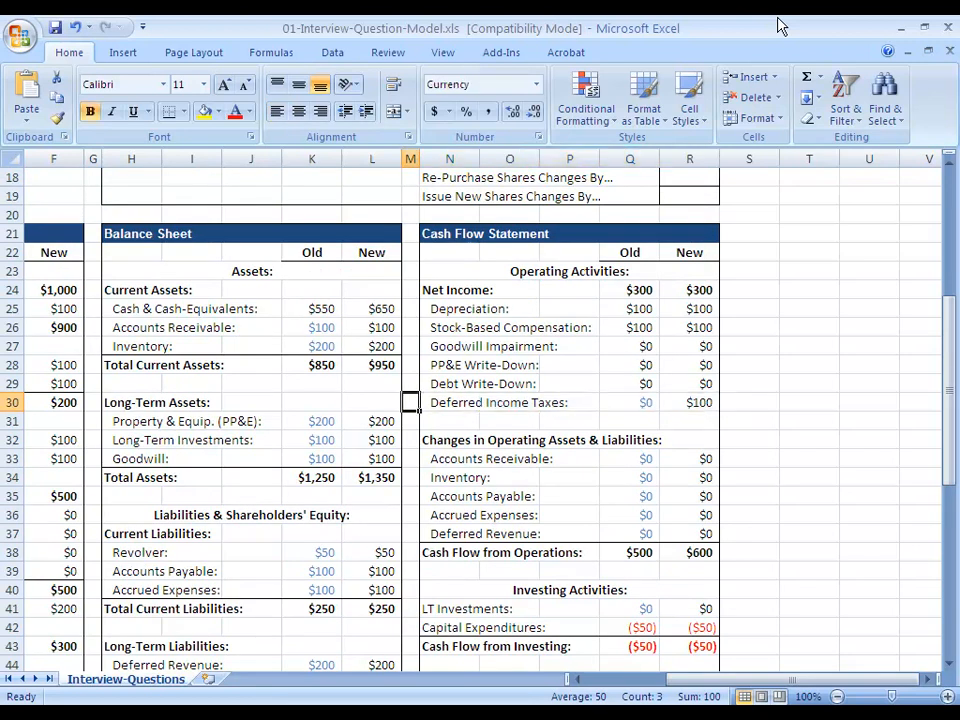
scroll("left", 3)
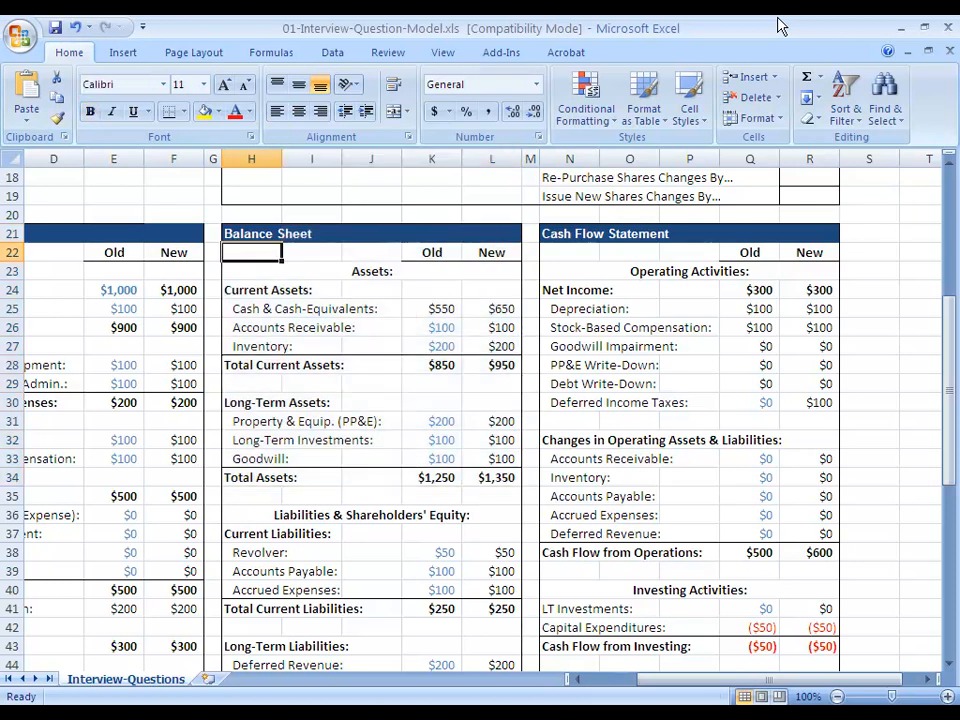
scroll("down", 3)
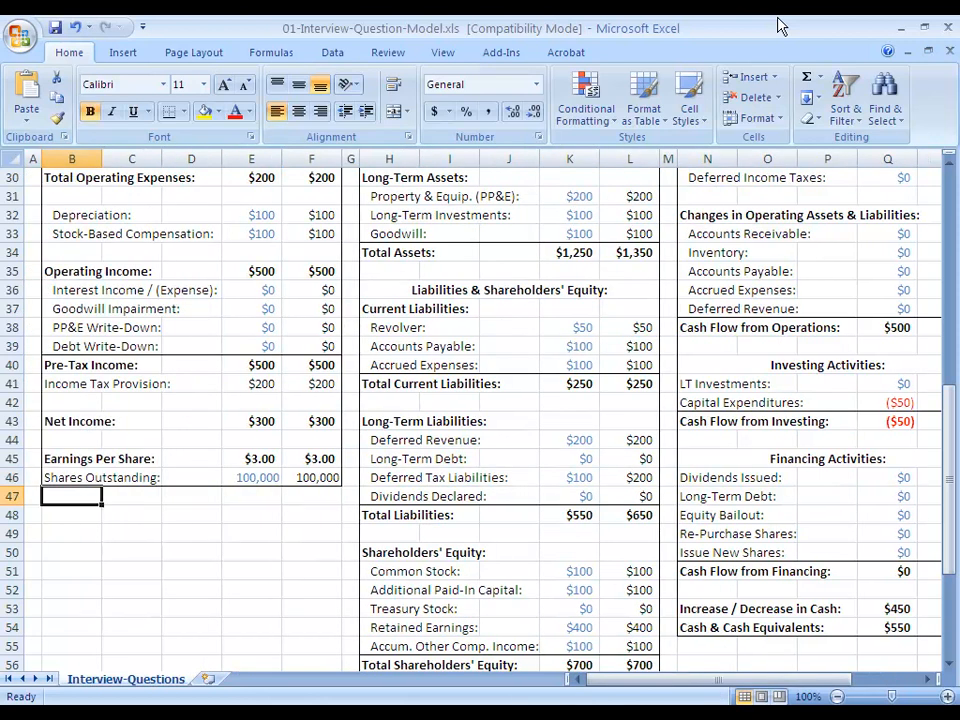
Type notes 'DTL = catch up and pay more tax later' and 'DTA = get a refund and pay less later'.
type("DTL = Have to \"")
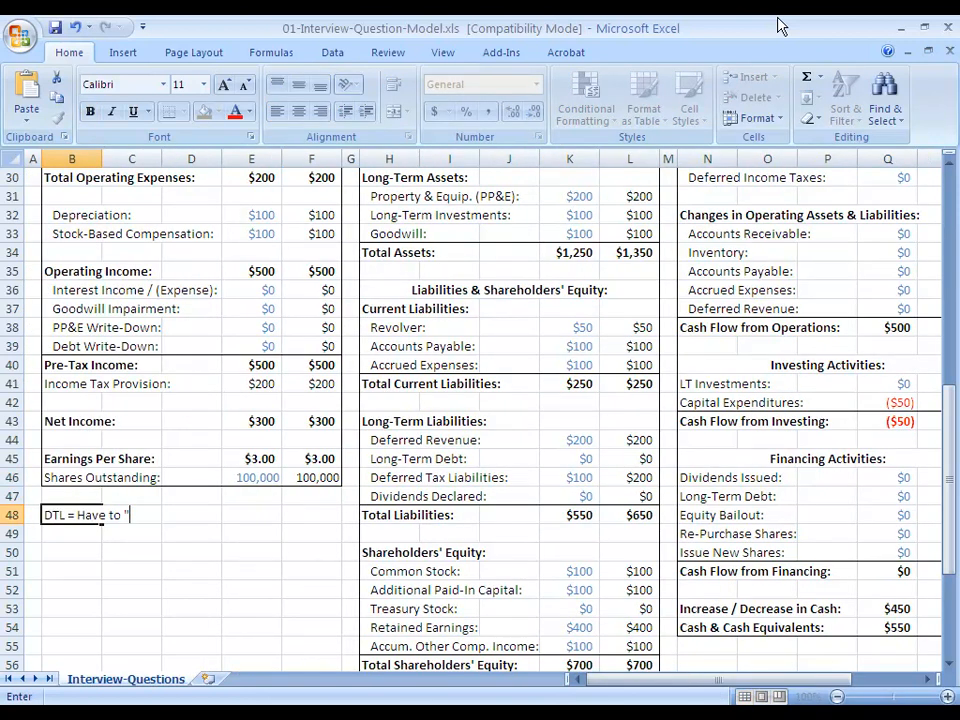
type("catch up\" and pay more tax in future")
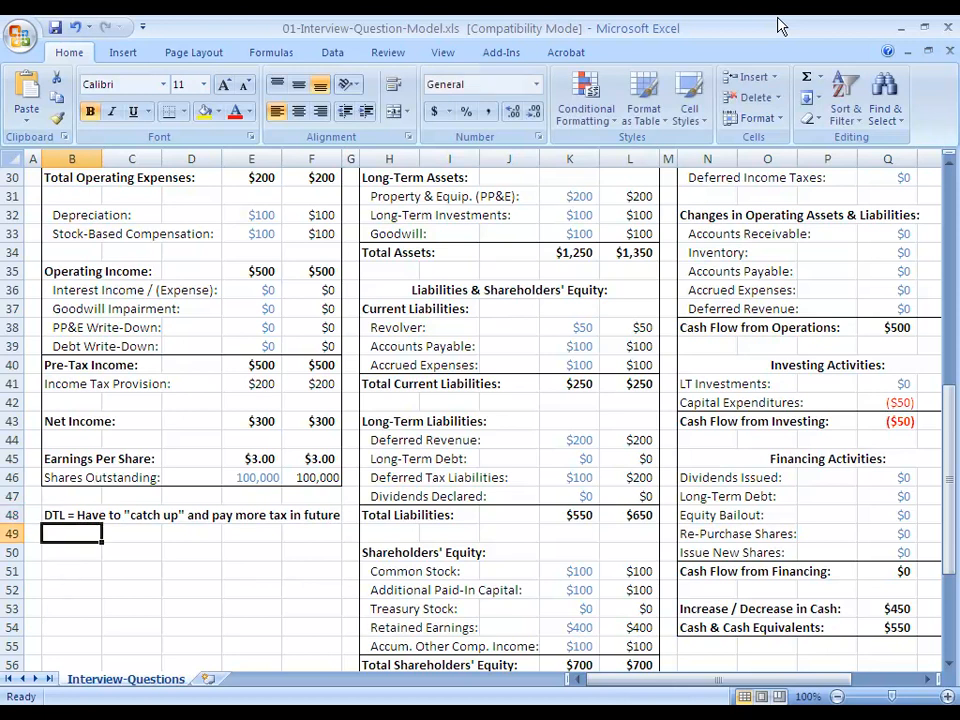
type("DTA =")
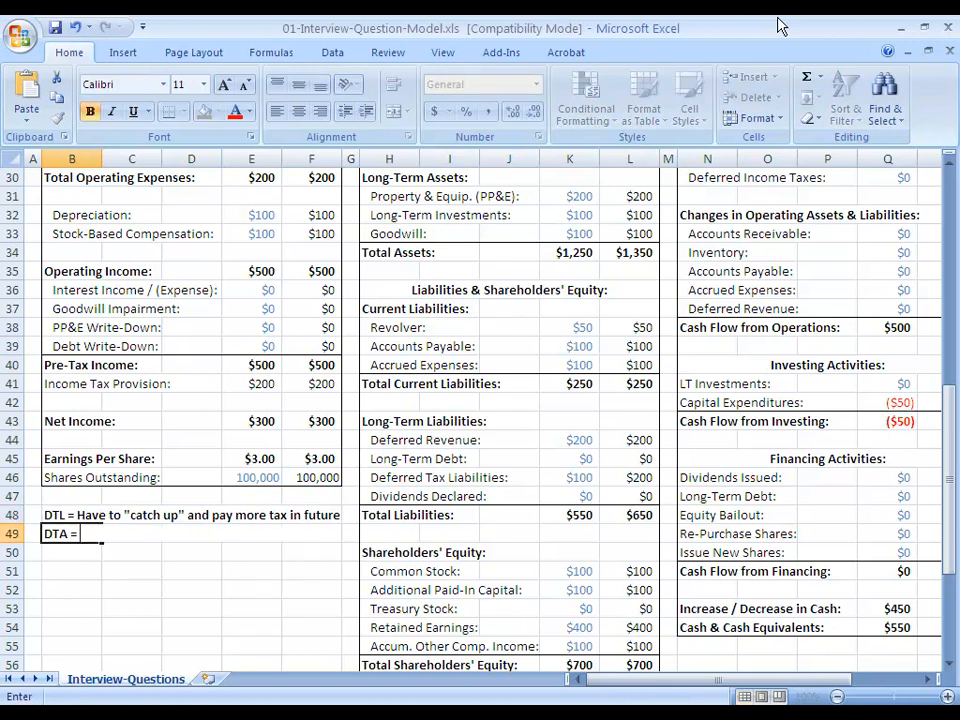
type("Get a")
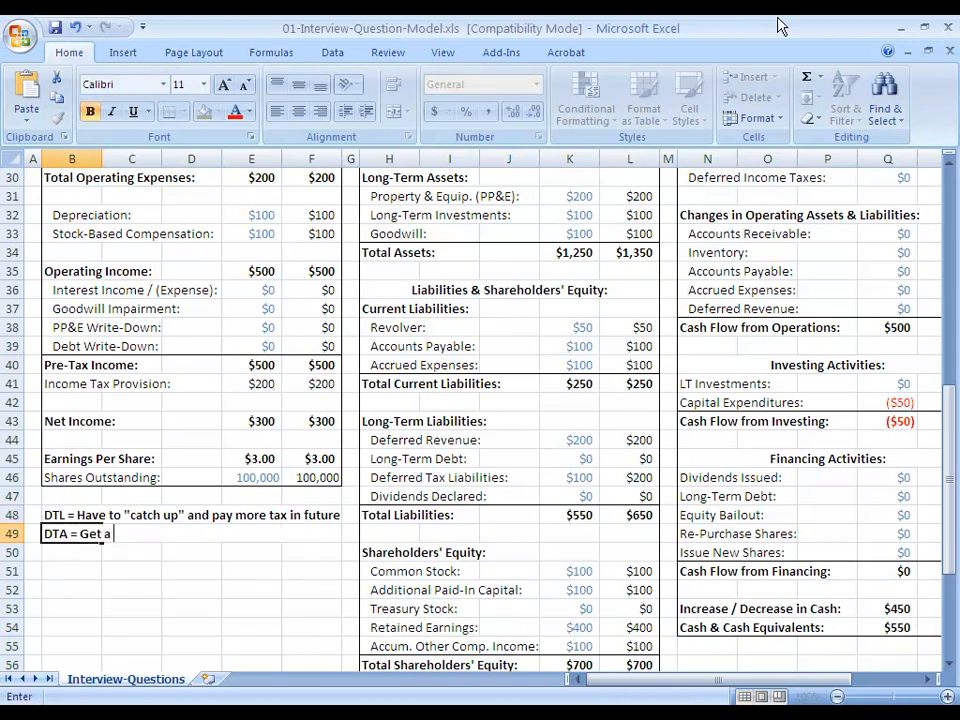
type("\"refund\" and pay less tax in future")
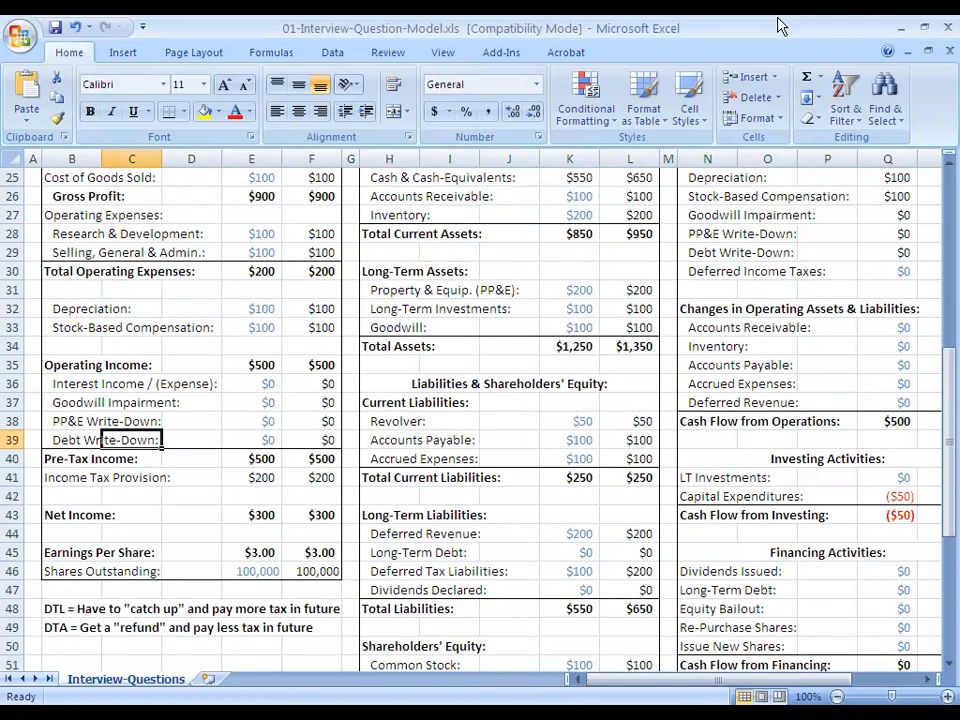
left_click(70, 608)
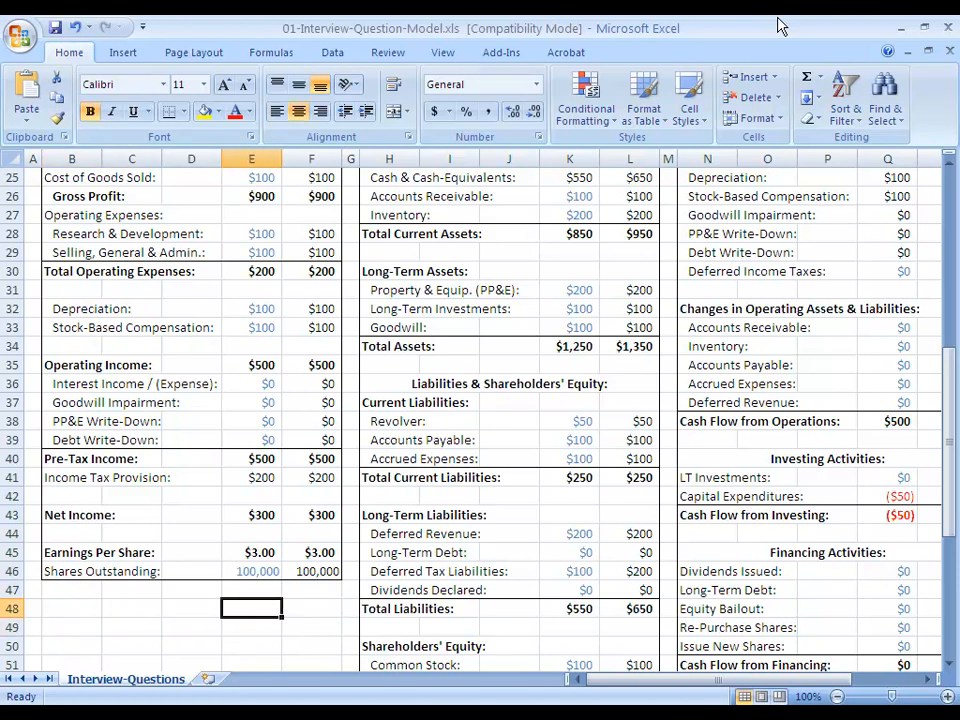
left_click(630, 572)
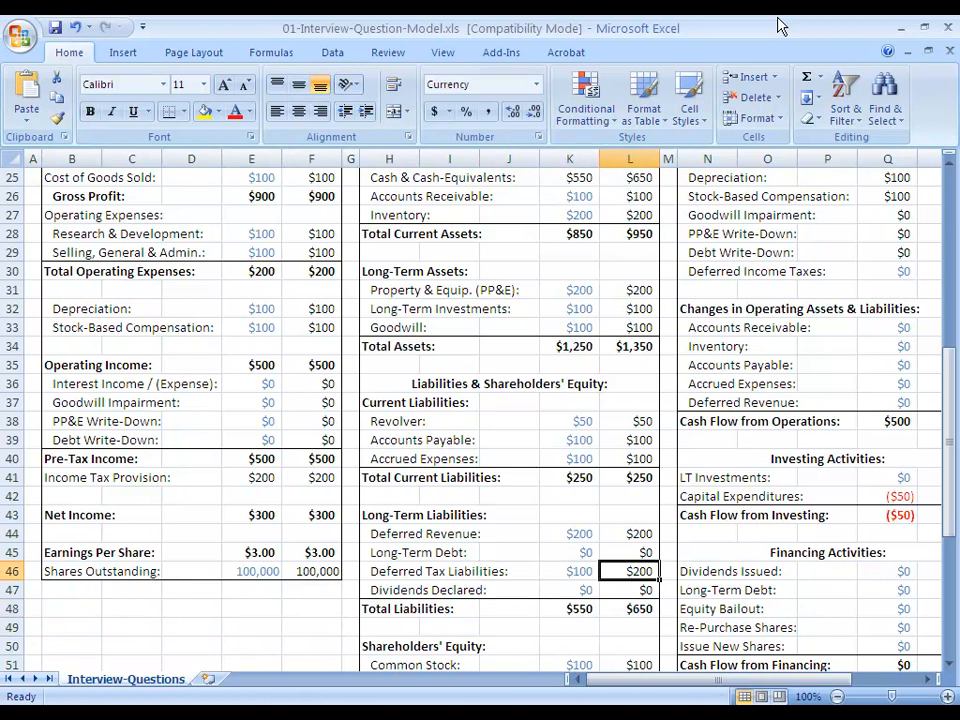
left_click(630, 384)
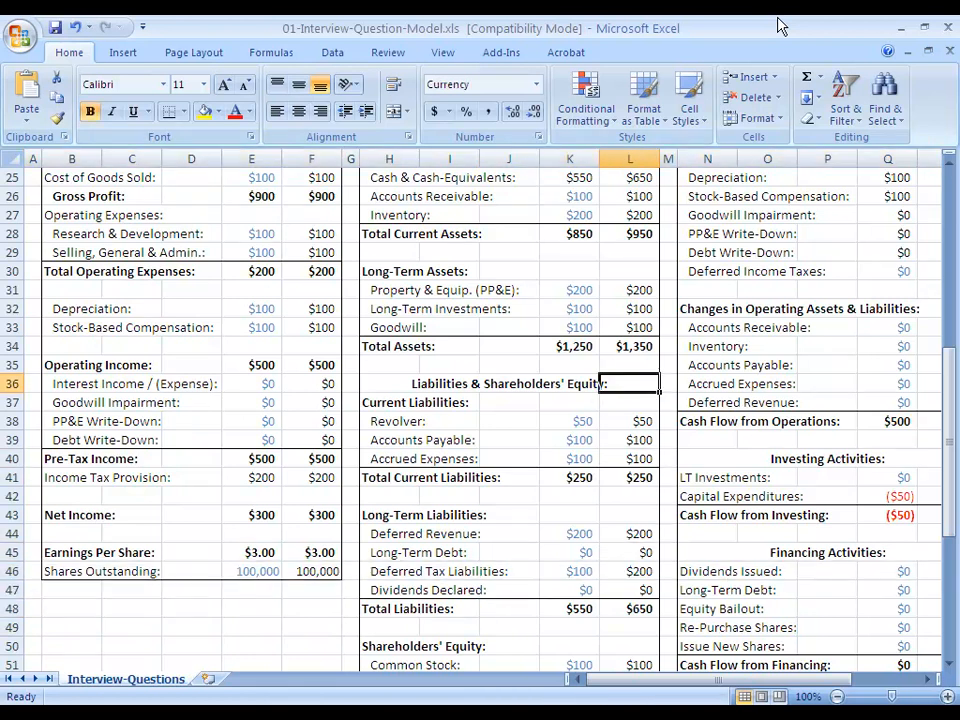
scroll("up", 3)
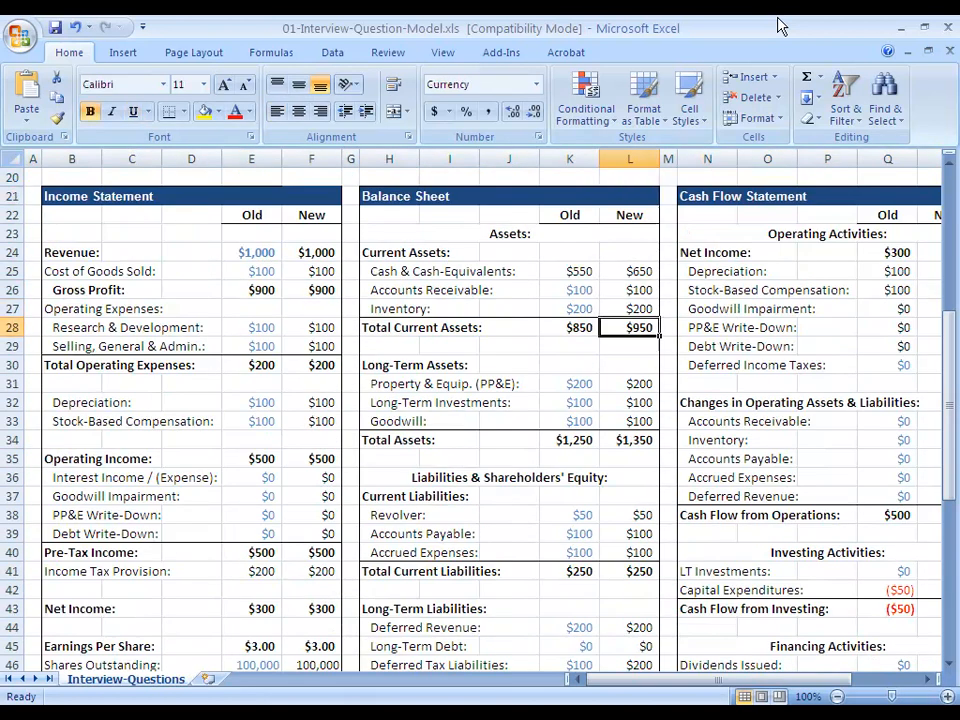
left_click(630, 364)
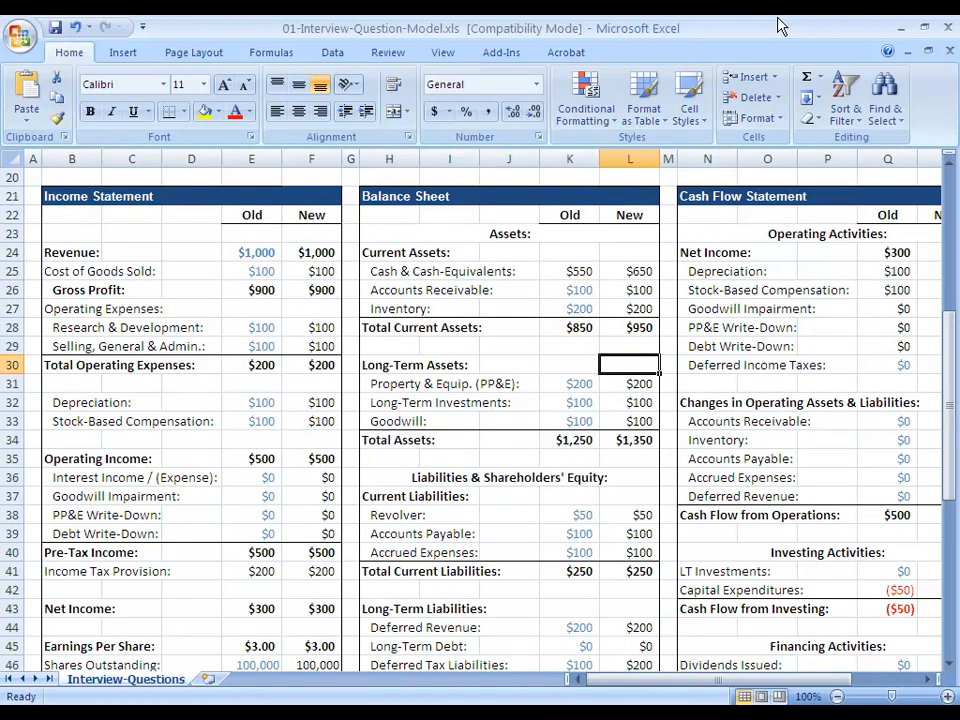
left_click(628, 288)
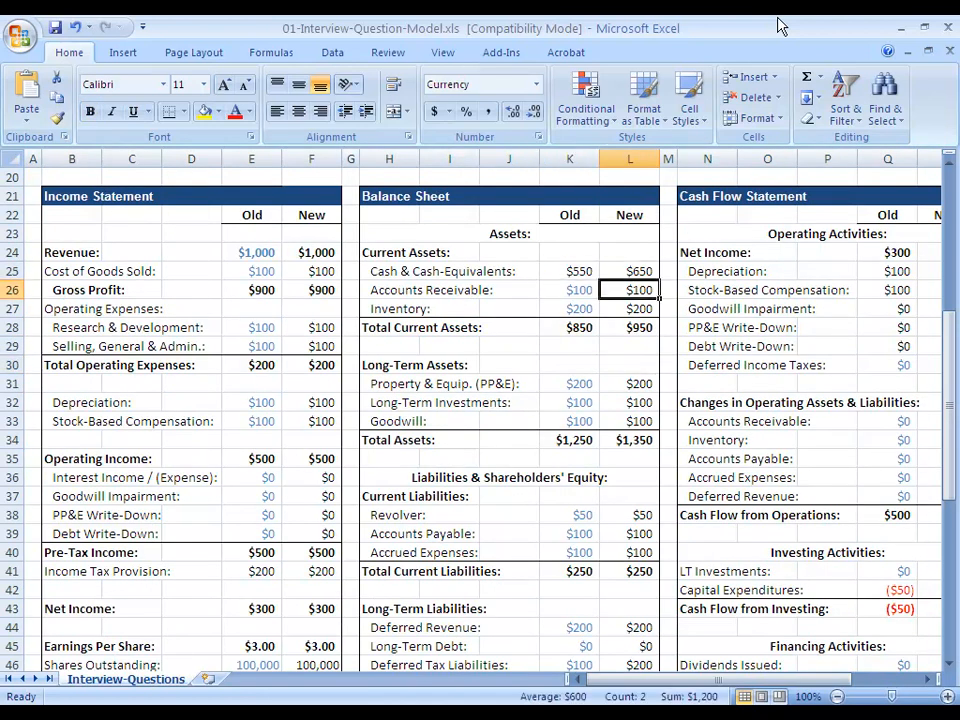
scroll("down", 3)
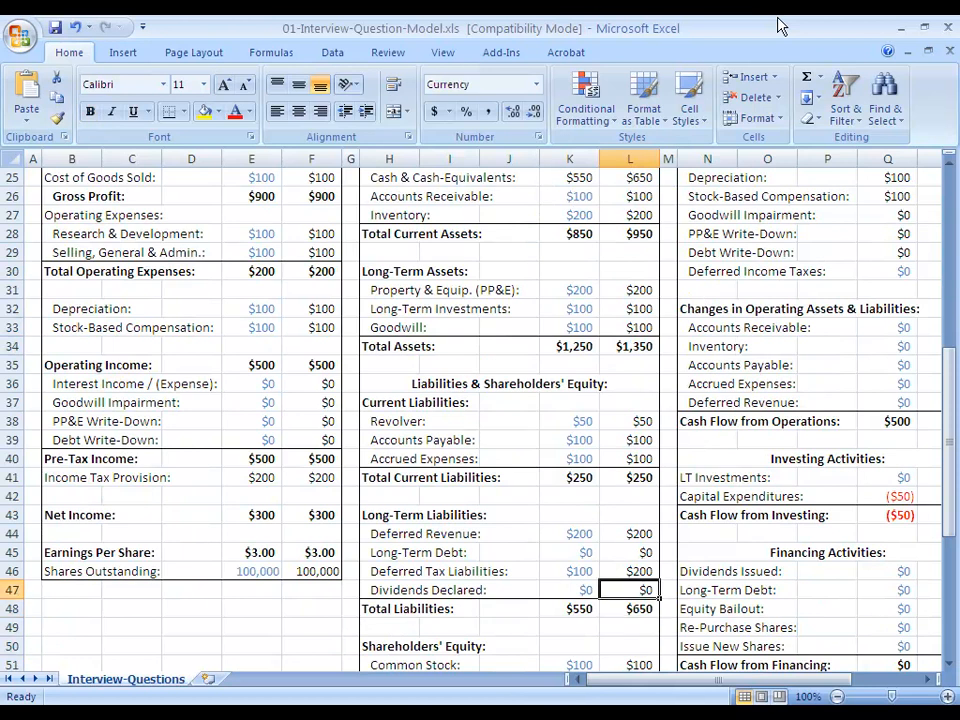
left_click(568, 572)
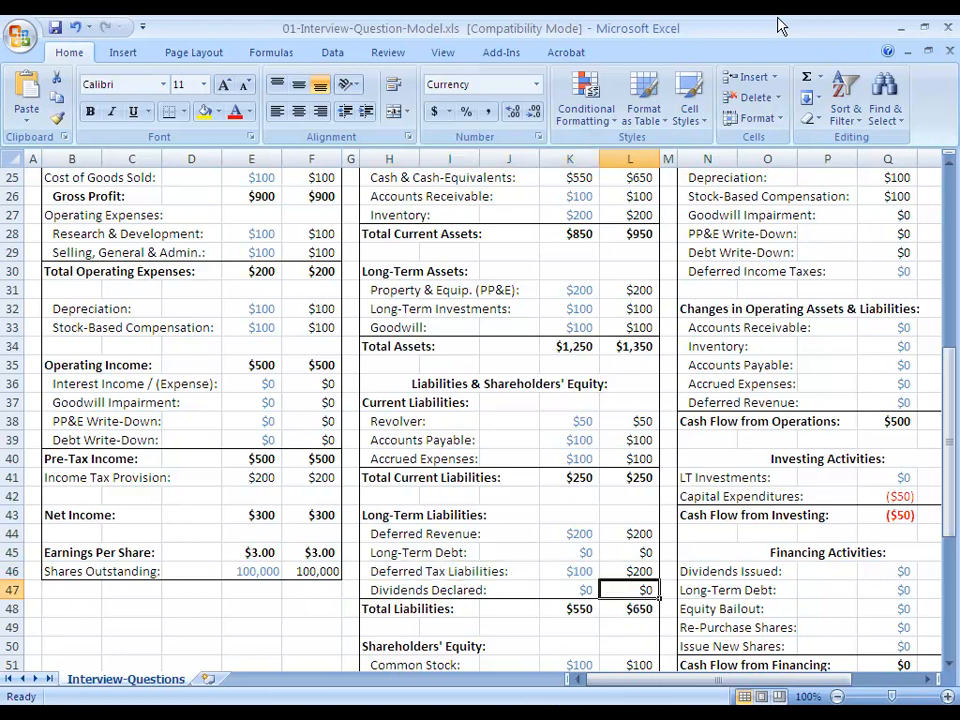
scroll("down", 3)
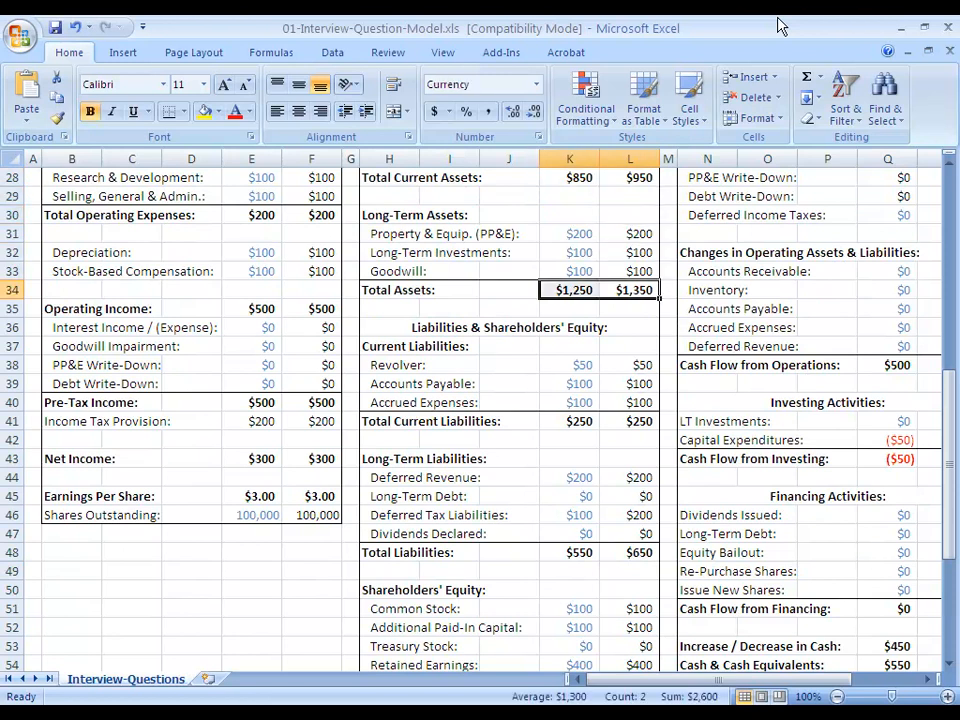
scroll("up", 3)
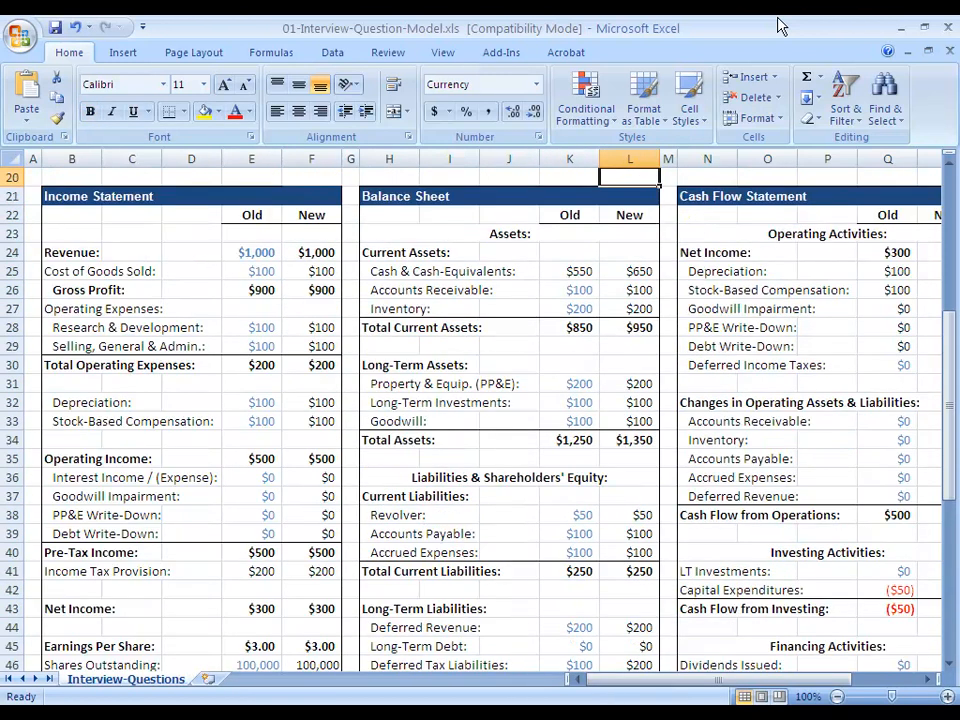
scroll("up", 3)
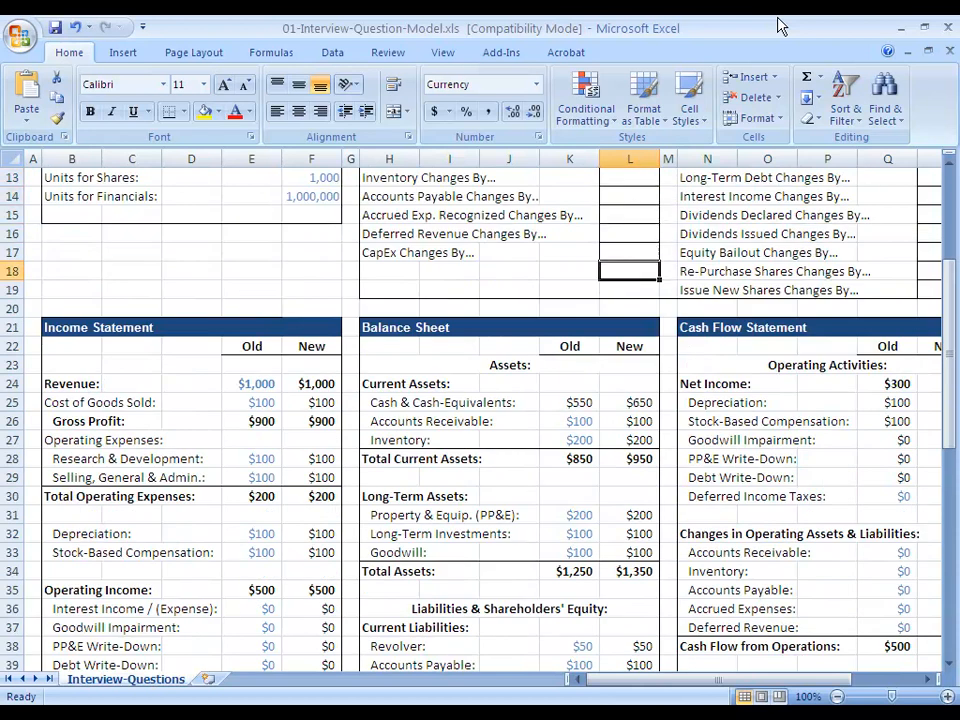
left_click(730, 328)
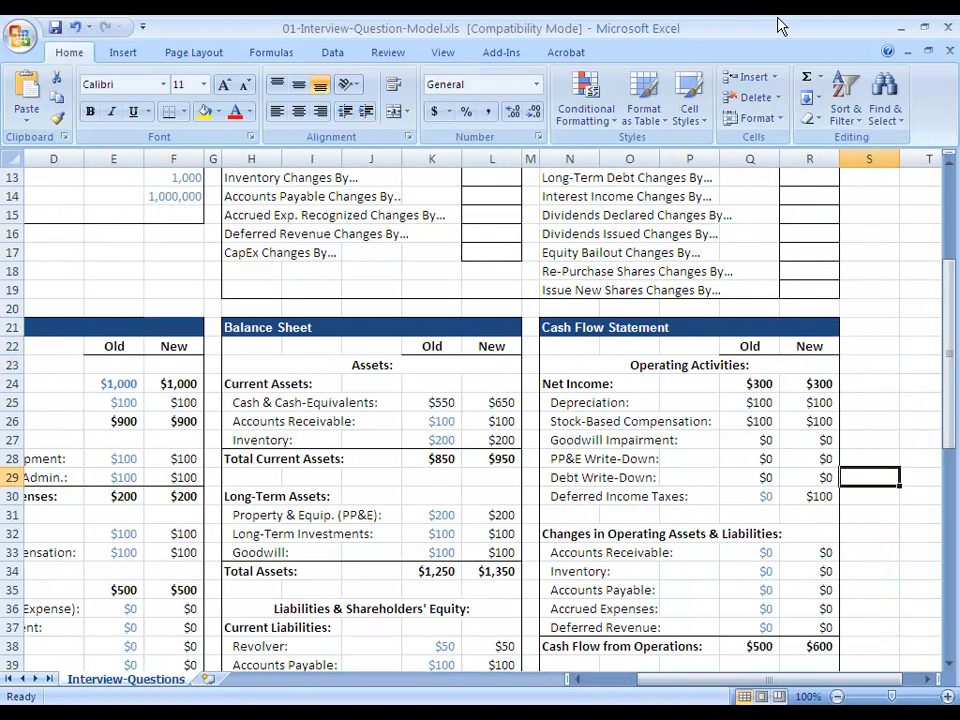
left_click(172, 344)
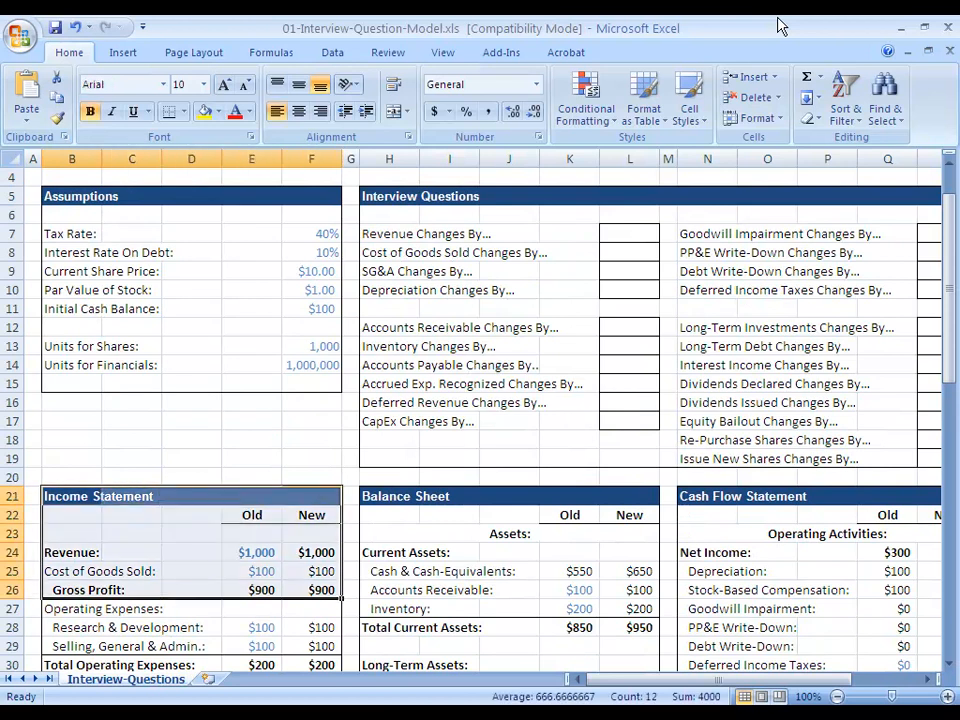
scroll("down", 3)
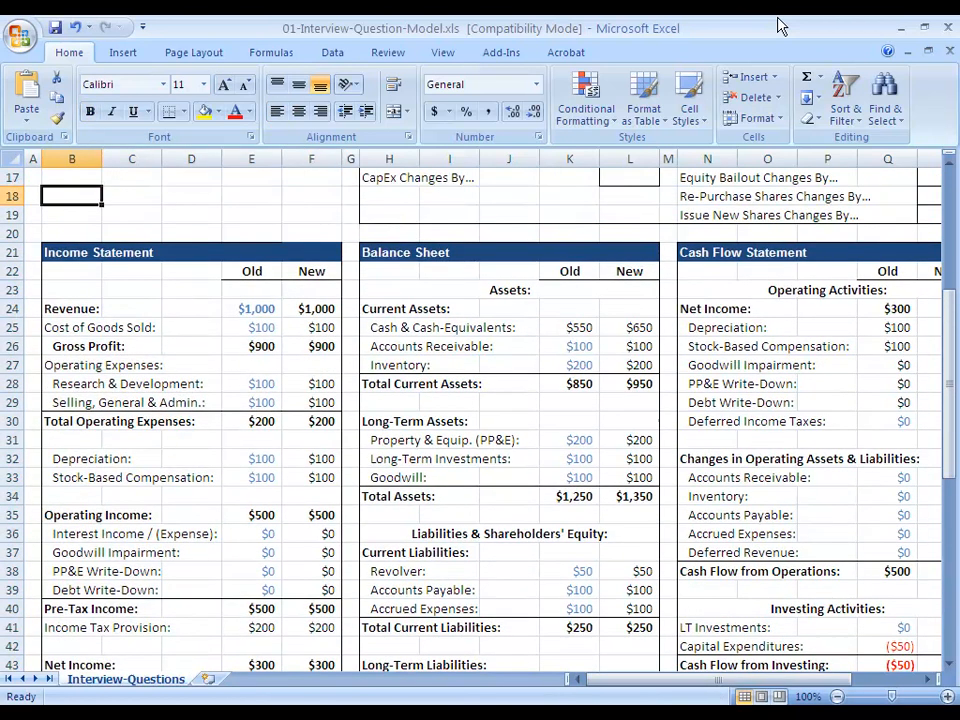
left_click(72, 252)
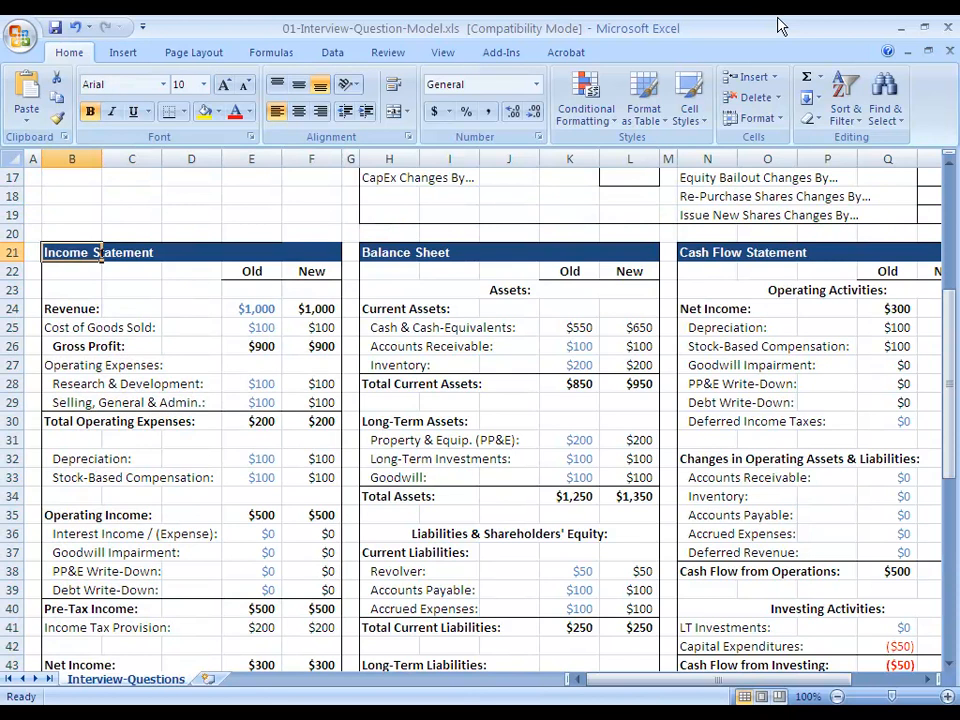